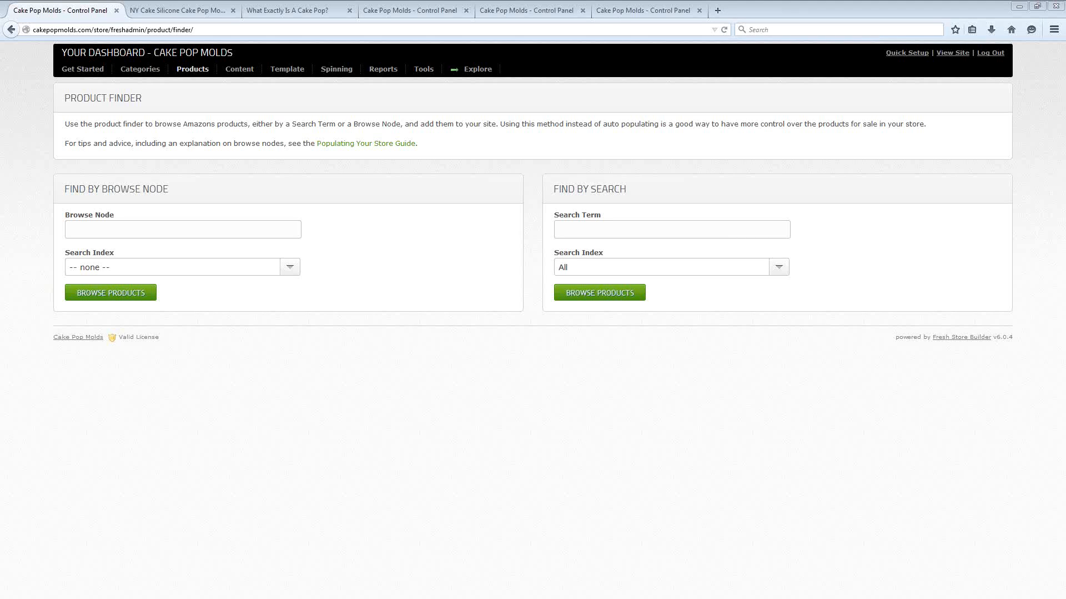
mouse_move(473, 220)
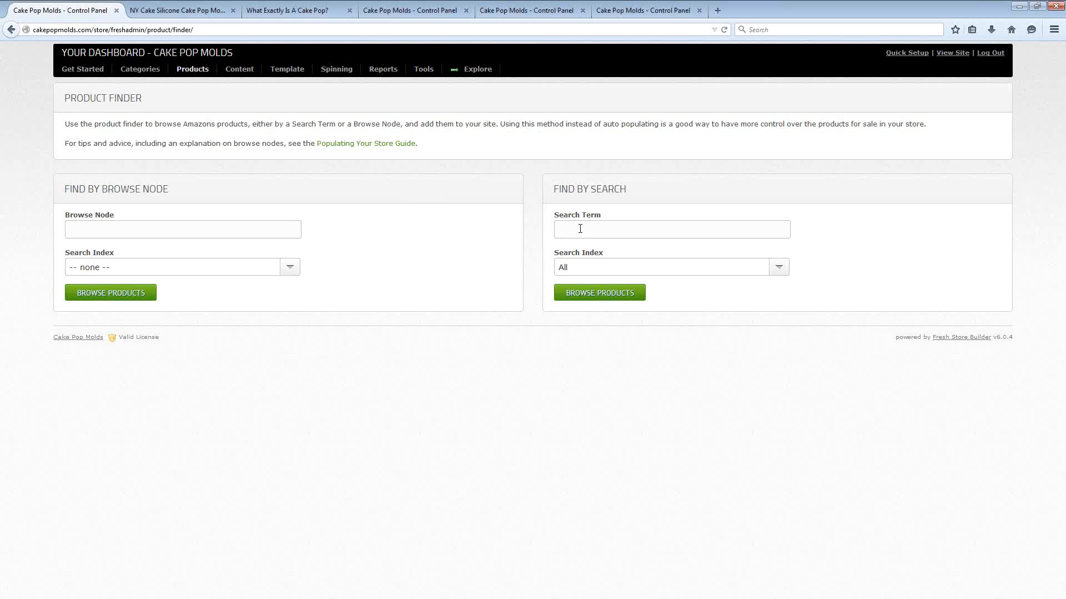
Step: Search the Product Finder for 'cake pop mold' using the suggested term and browse the results
left_click(671, 229)
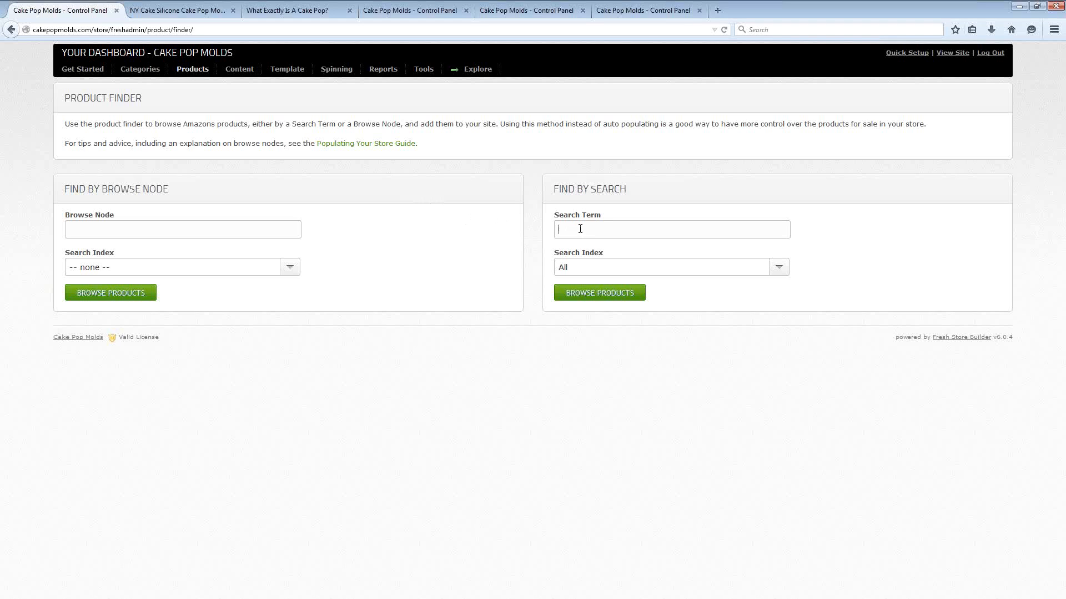
type("I")
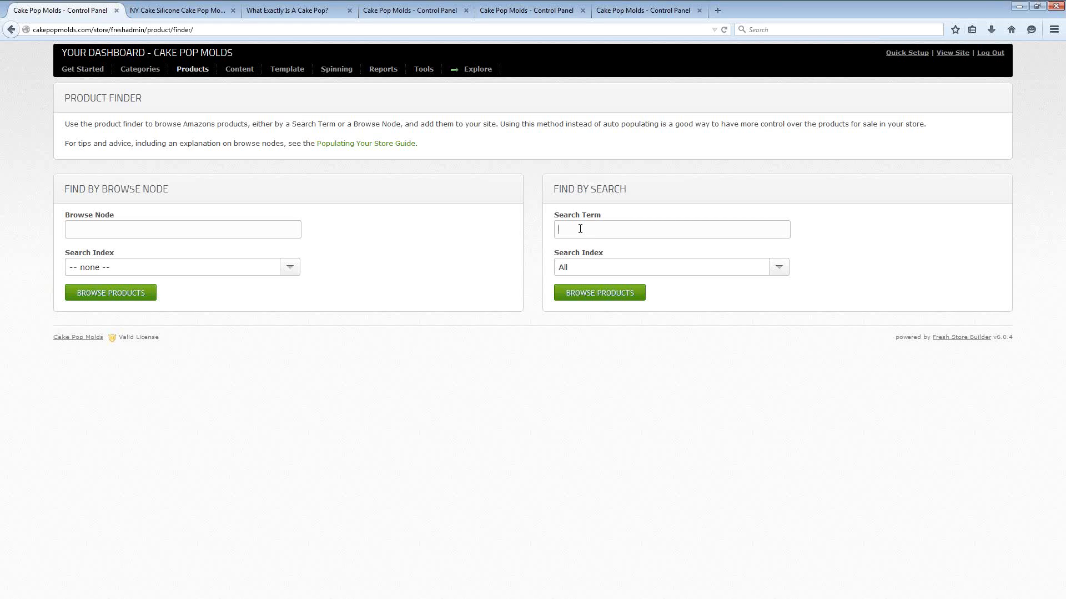
type("cake")
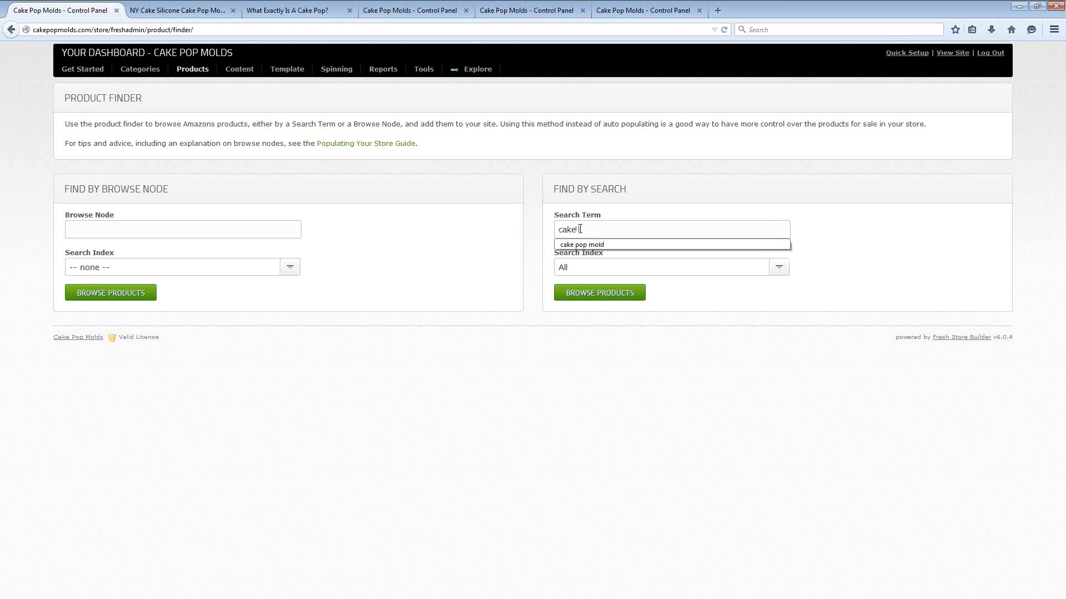
left_click(581, 245)
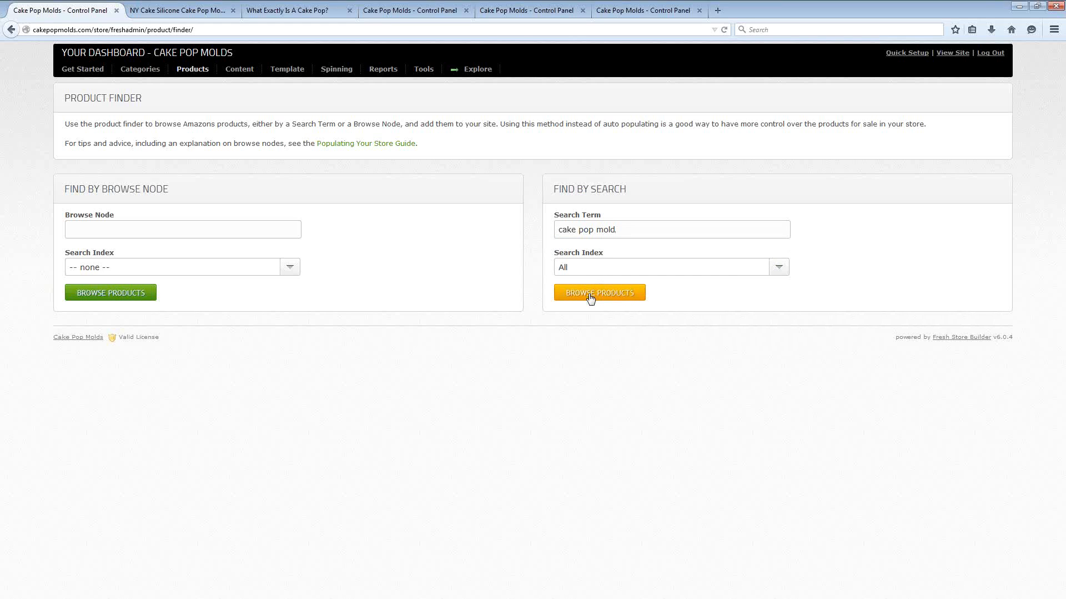
left_click(598, 292)
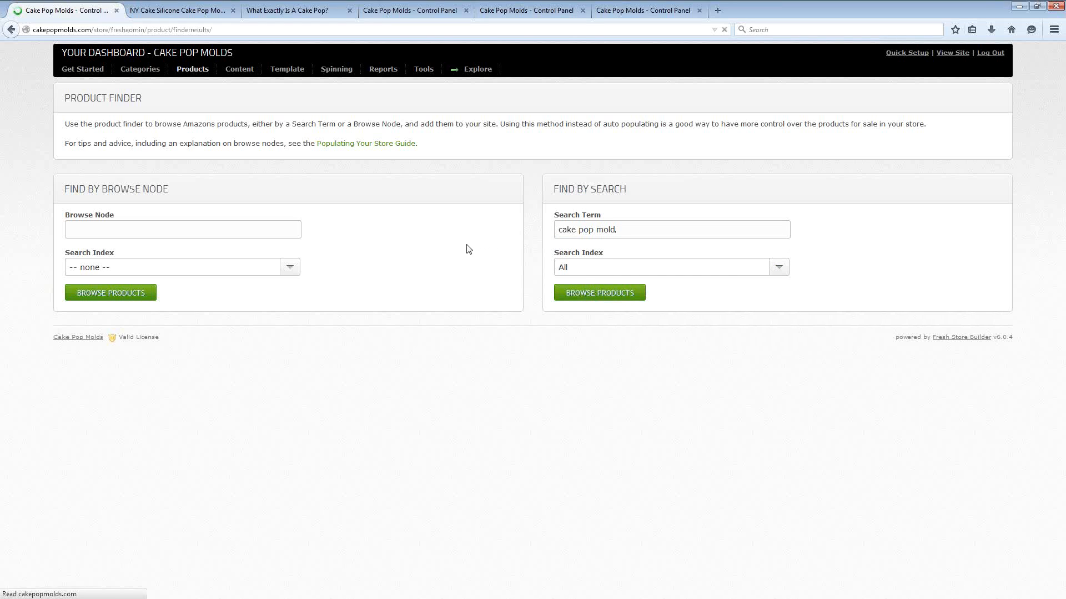
Step: Add the Nordic Ware Cake Pops Baking Pan, Blue from the results and return to the product page
left_click(598, 292)
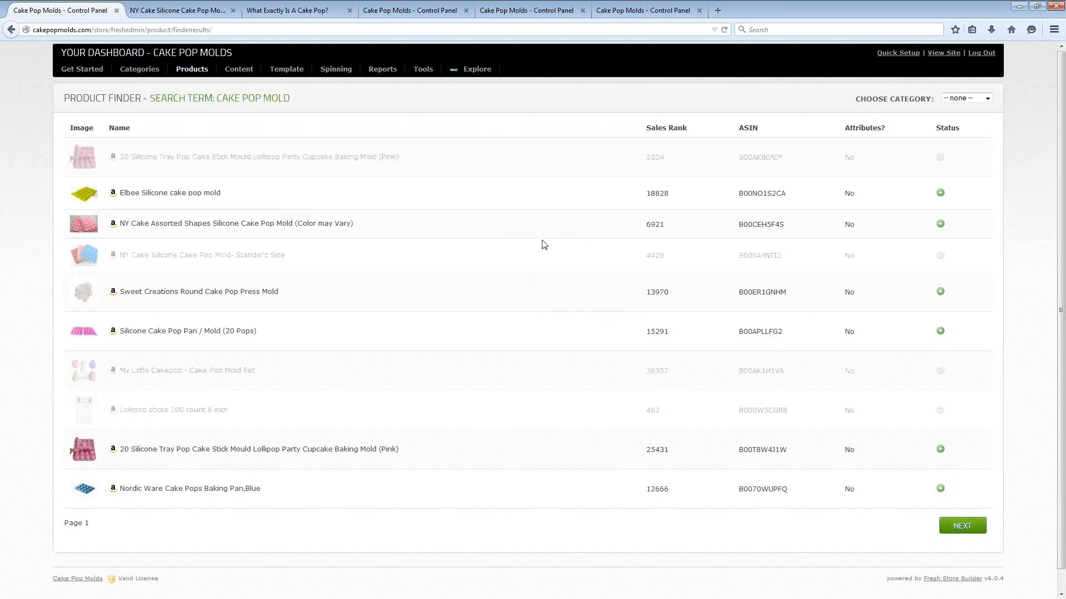
mouse_move(472, 223)
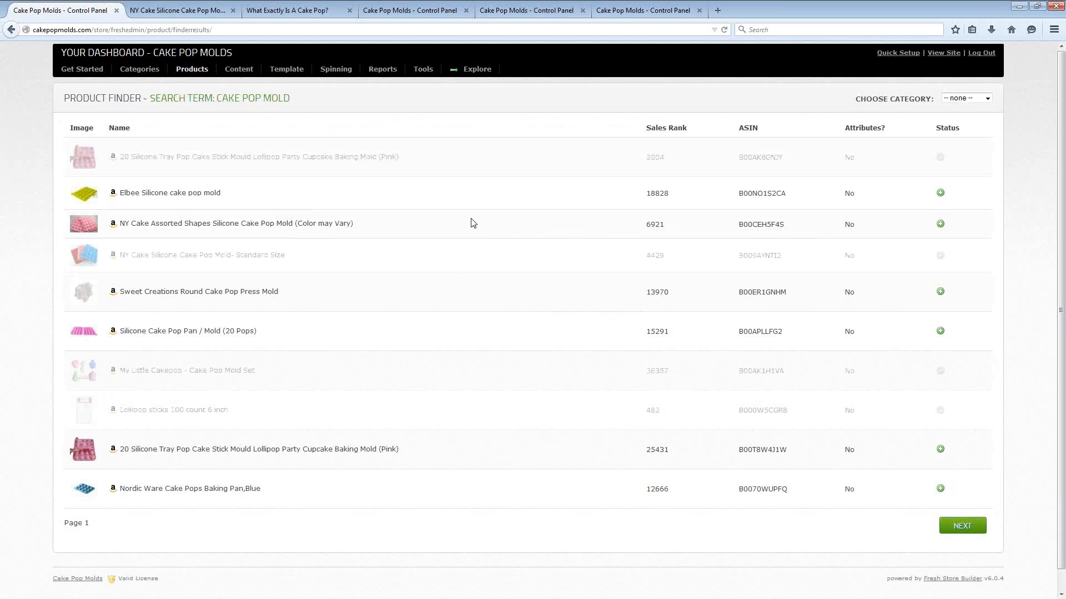
mouse_move(401, 257)
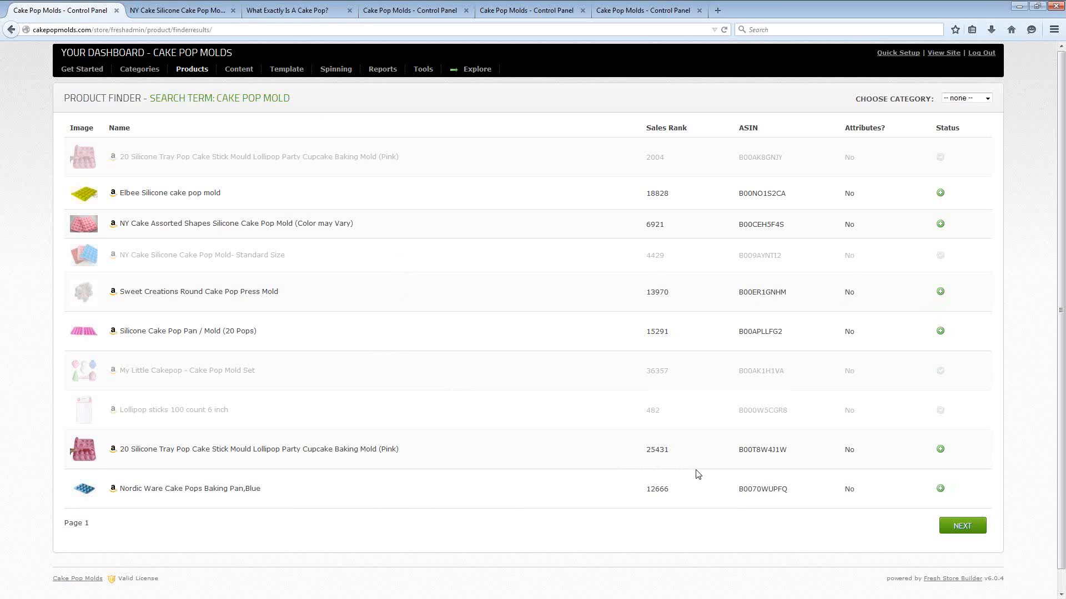
mouse_move(895, 473)
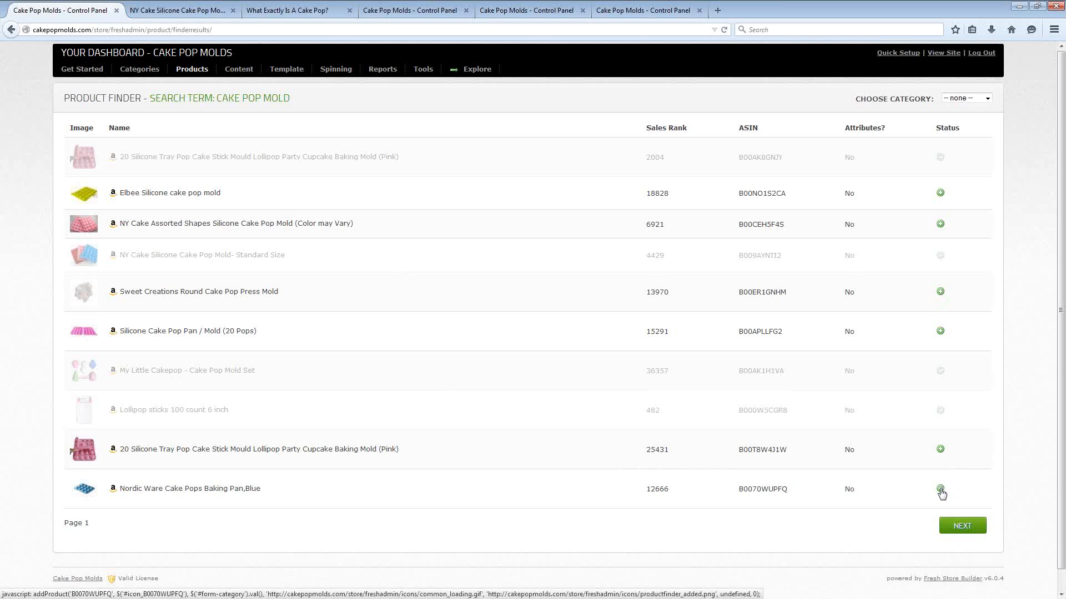
left_click(941, 489)
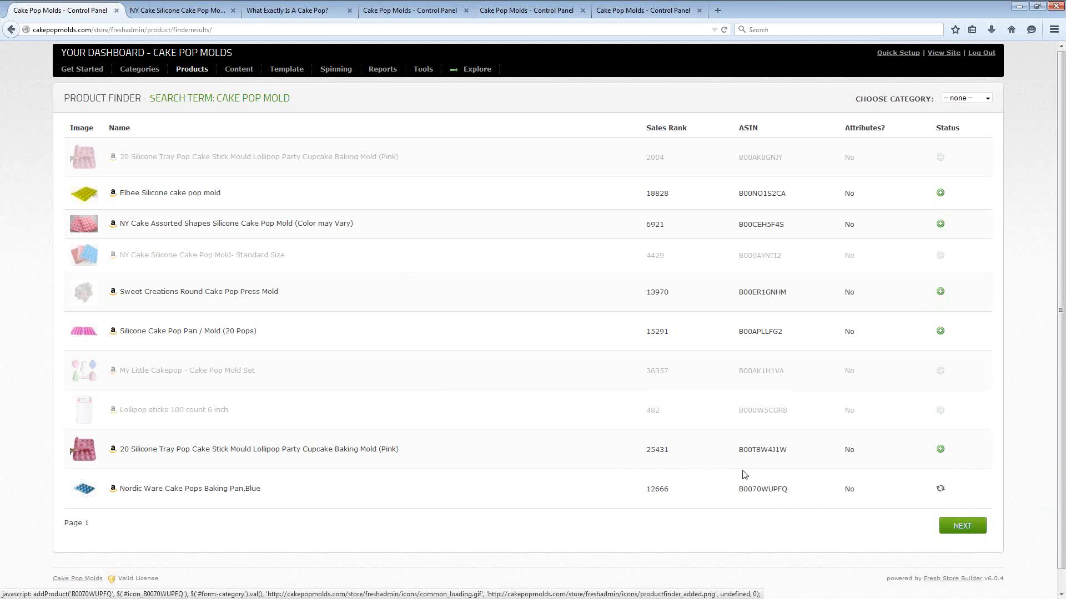
left_click(940, 488)
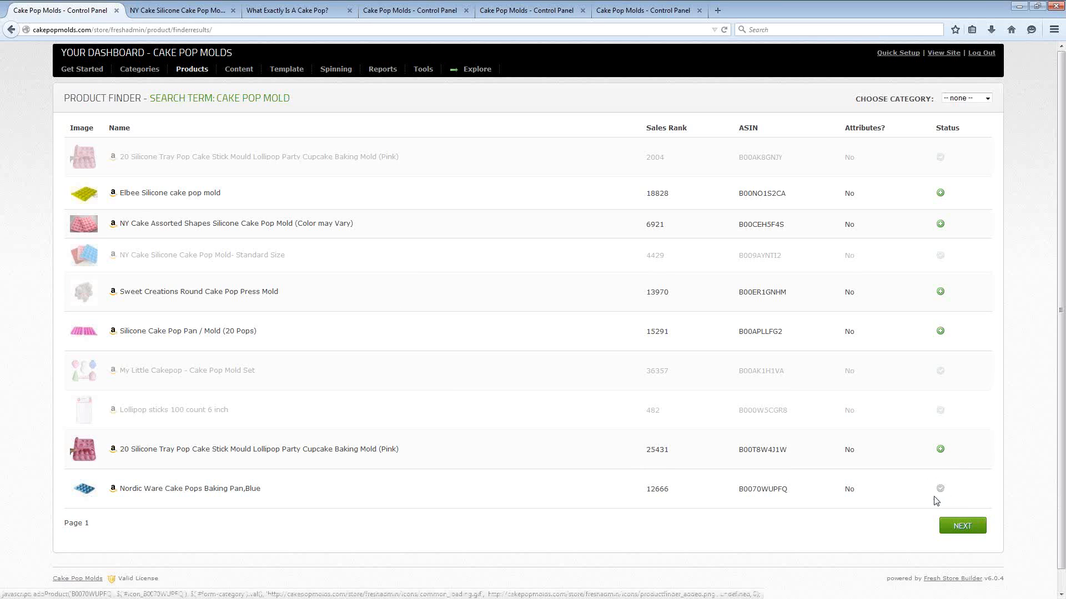
mouse_move(940, 489)
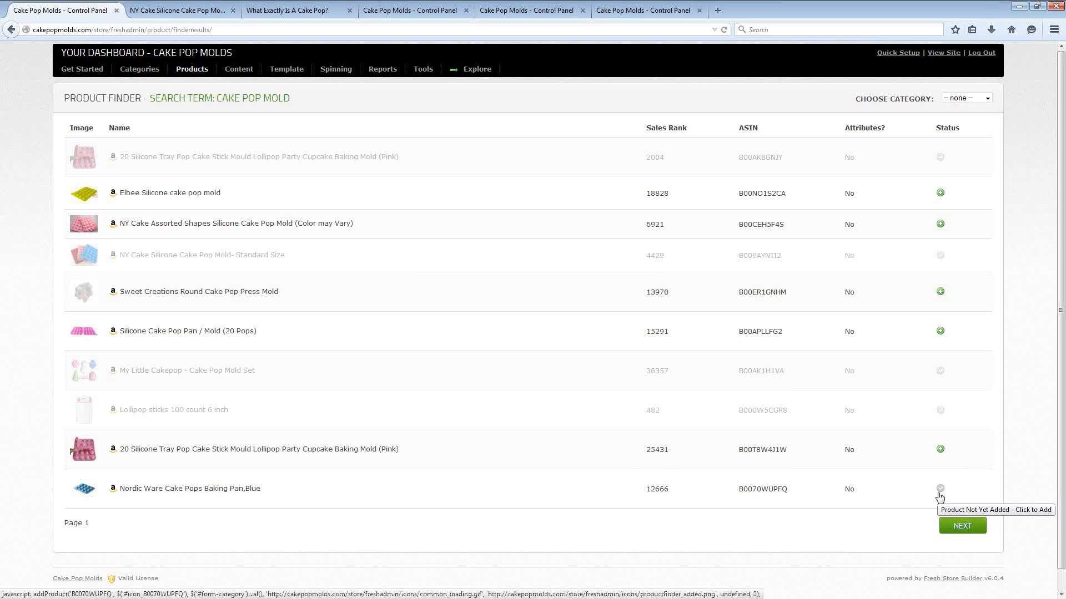
mouse_move(248, 502)
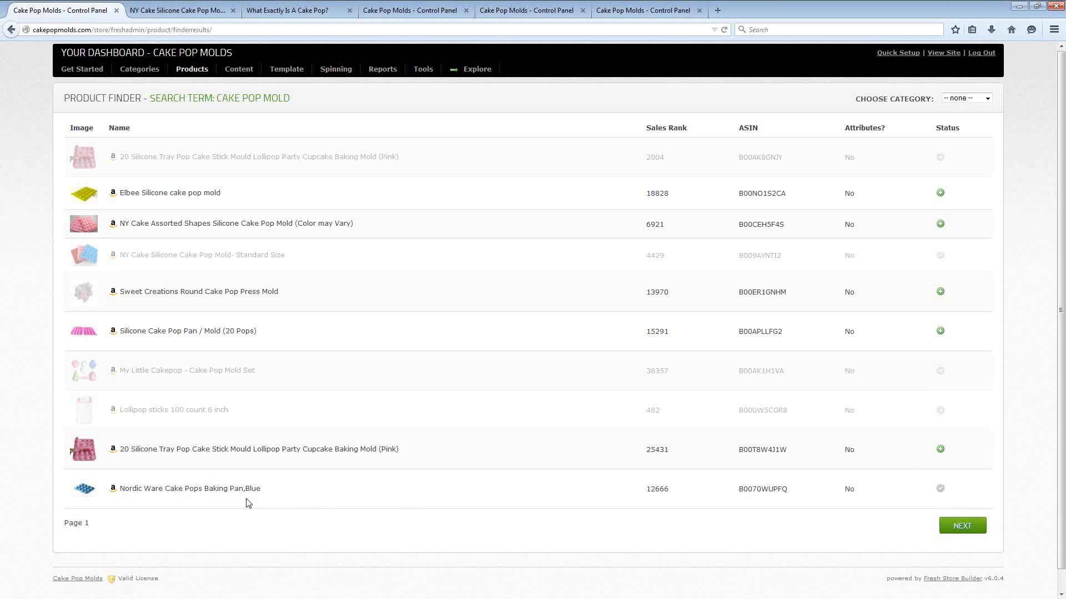
mouse_move(334, 495)
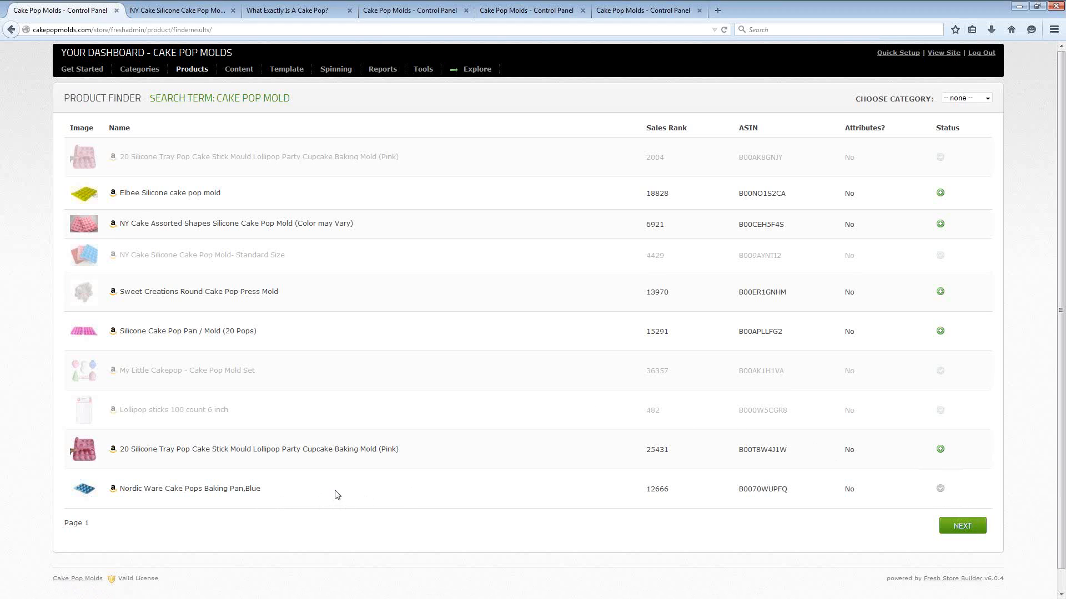
mouse_move(276, 429)
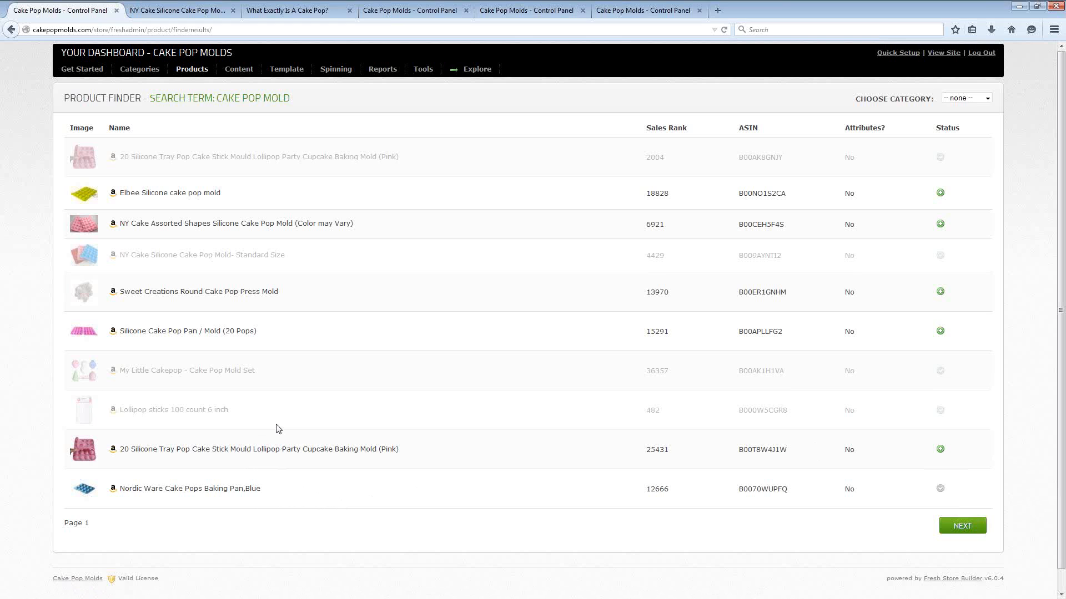
left_click(173, 10)
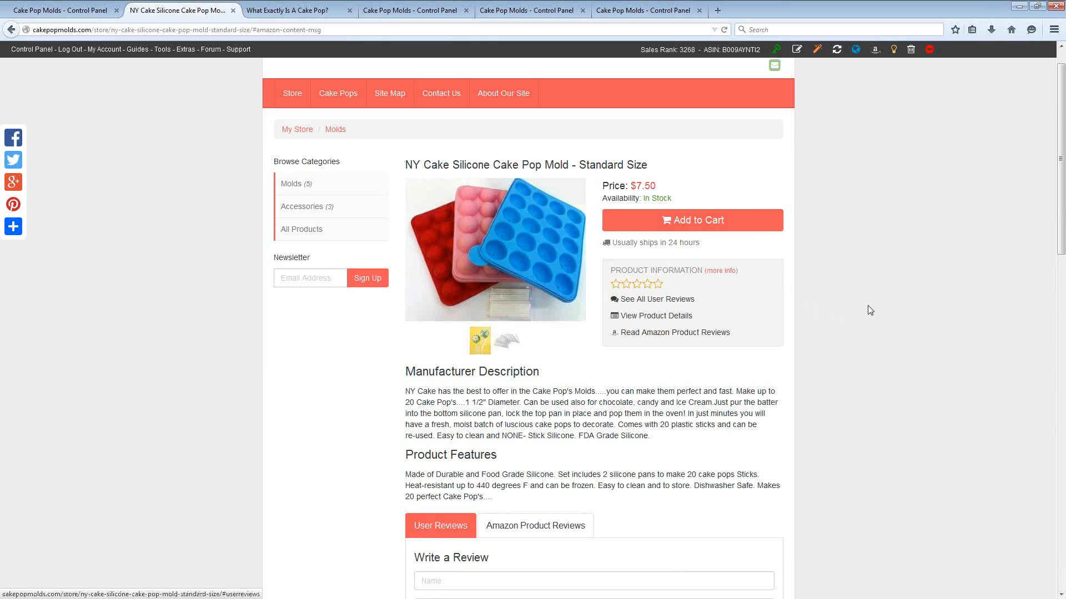
mouse_move(849, 279)
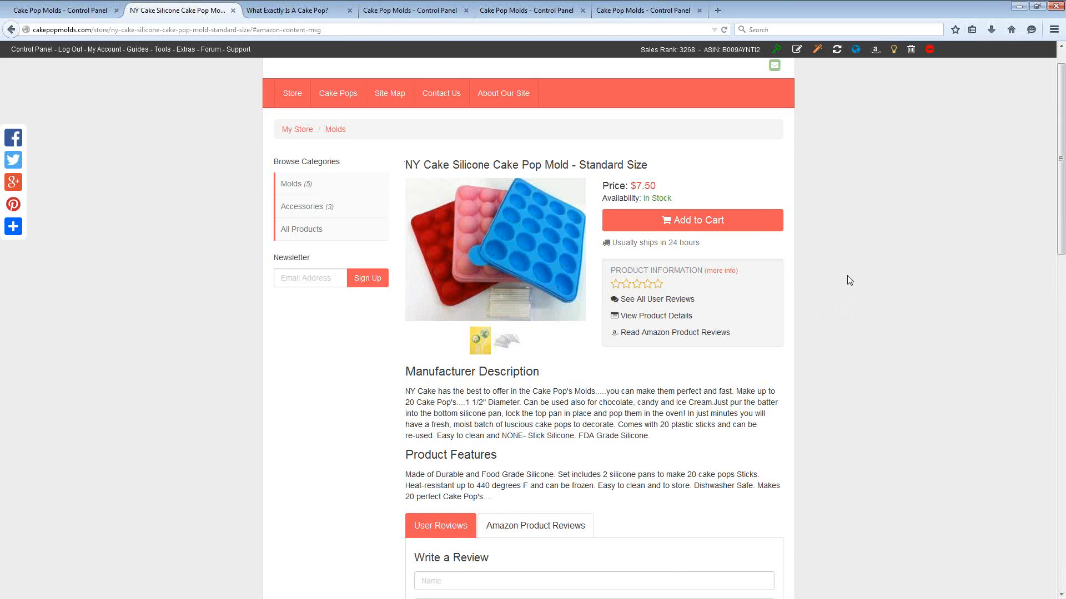
mouse_move(846, 279)
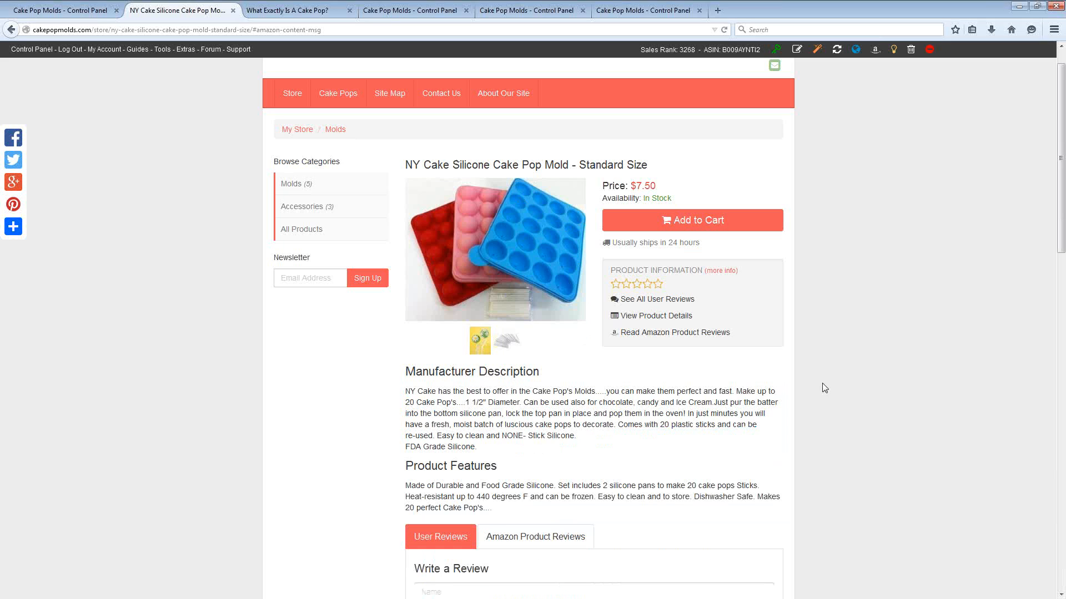
mouse_move(798, 49)
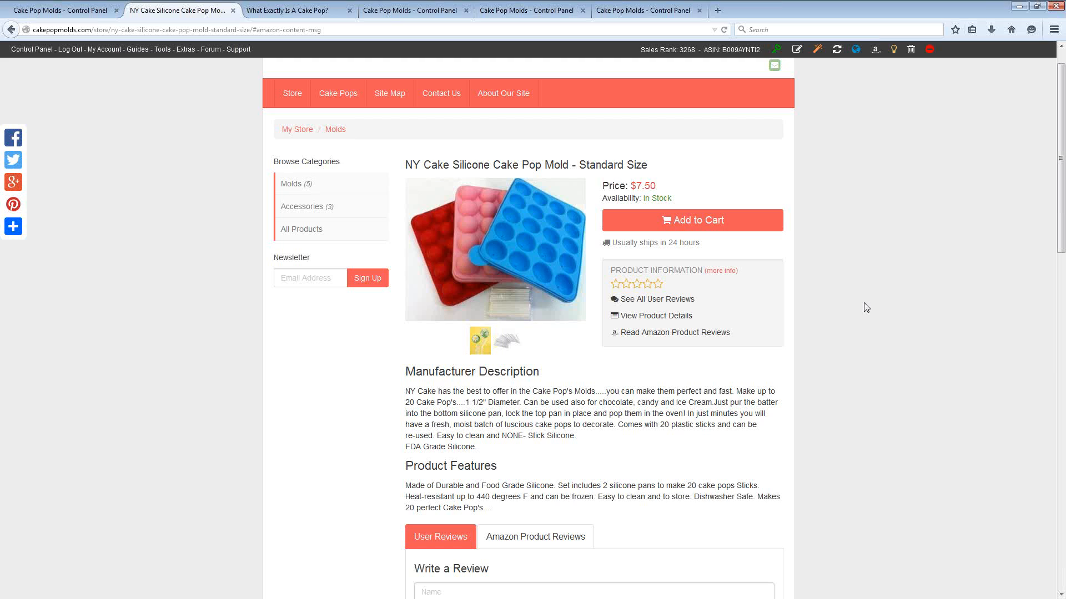
Step: Show the Amazon Product Reviews section listing 28 customer reviews for the NY Cake silicone mold
scroll("down", 3)
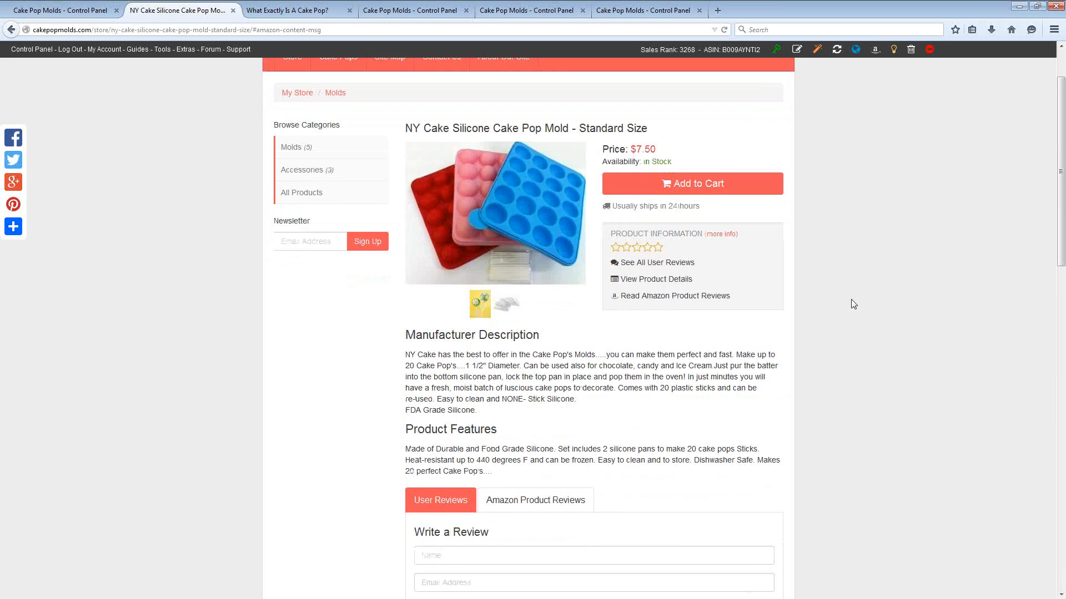
scroll("down", 3)
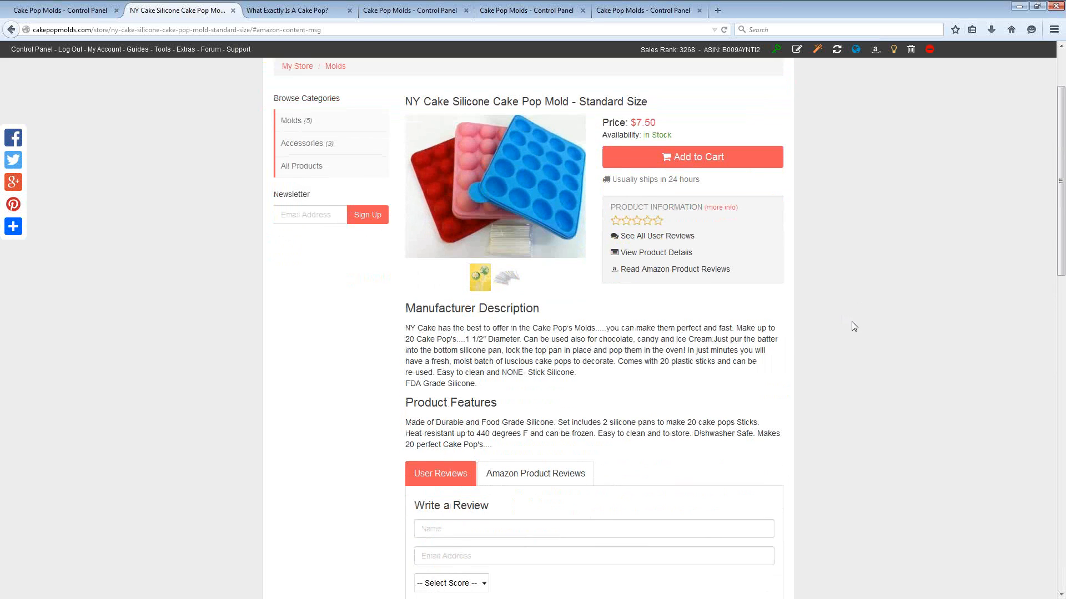
scroll("down", 3)
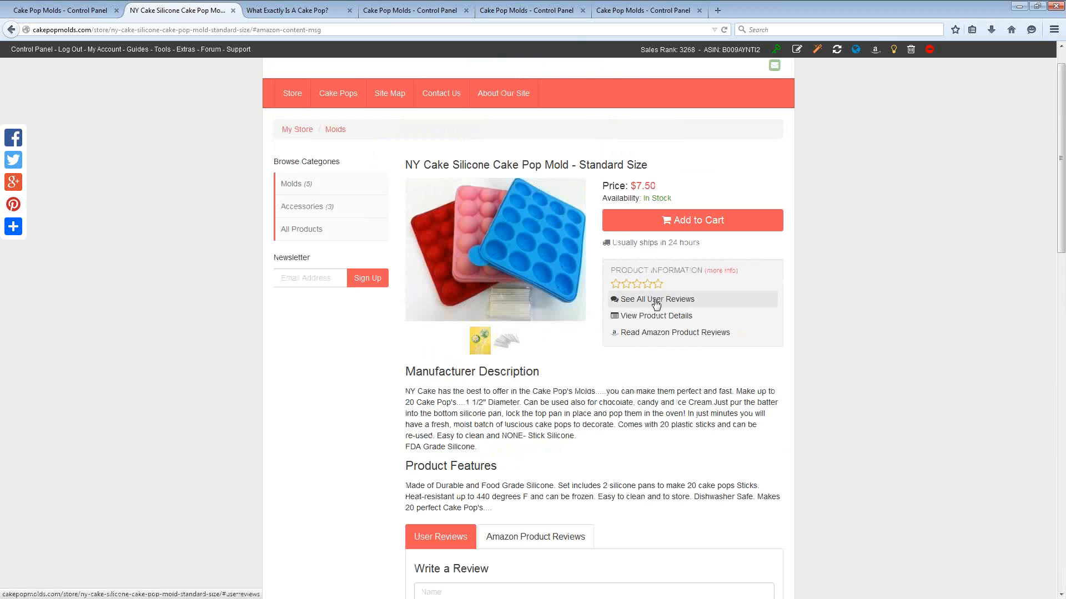
scroll("down", 3)
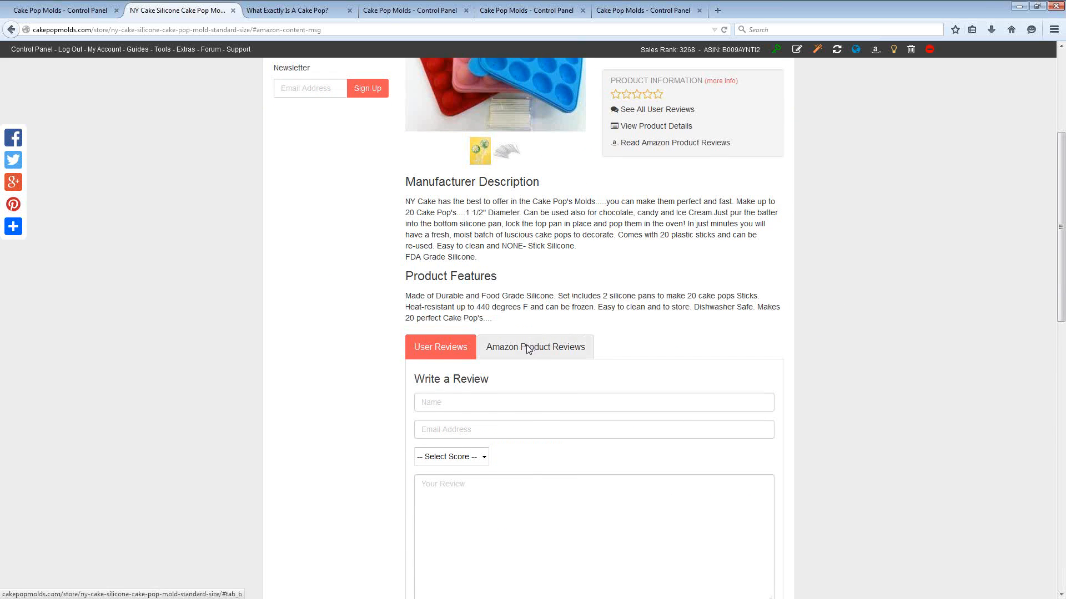
left_click(535, 347)
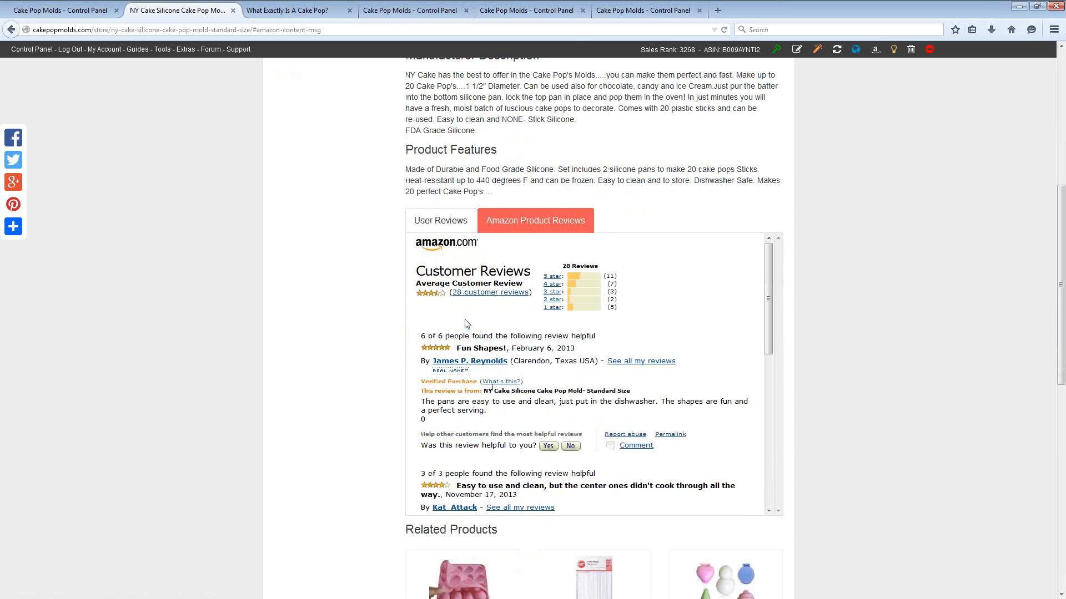
mouse_move(477, 278)
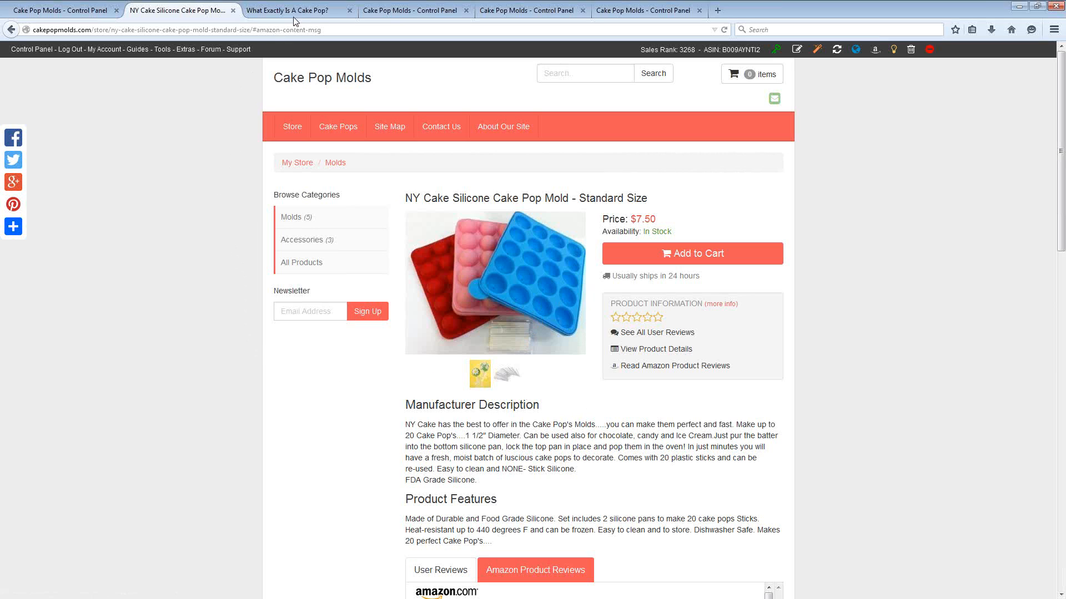
mouse_move(292, 10)
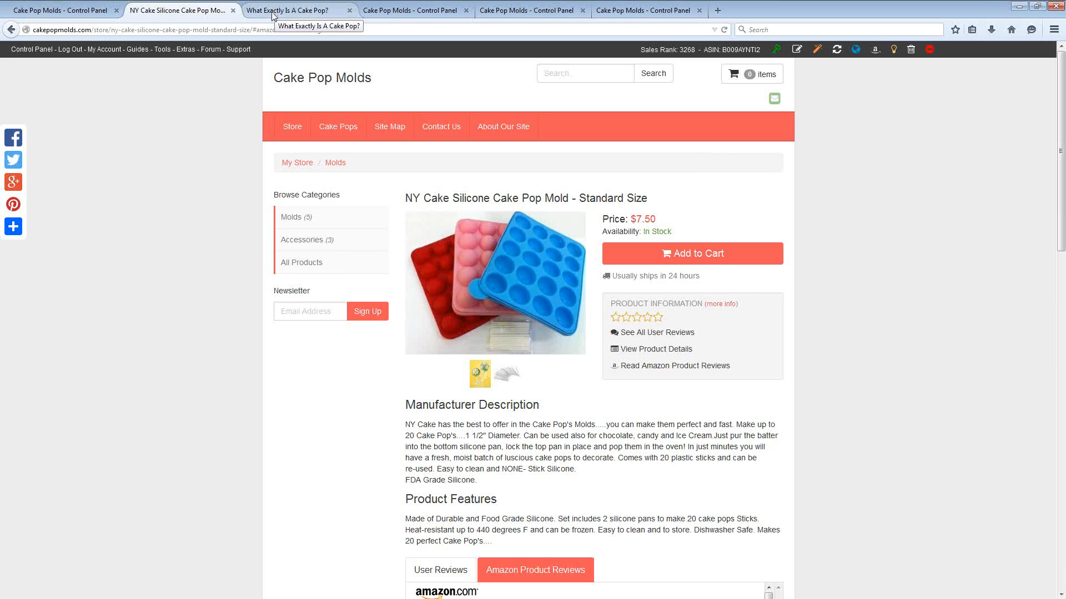
Step: View the store's 'What Exactly Is A Cake Pop?' custom article page
left_click(291, 10)
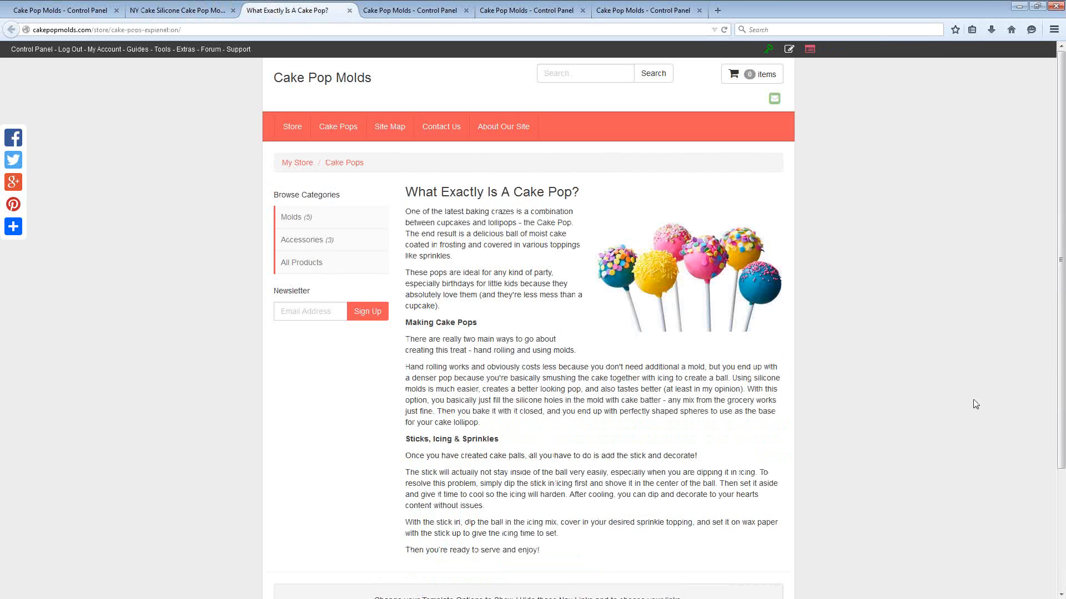
mouse_move(940, 332)
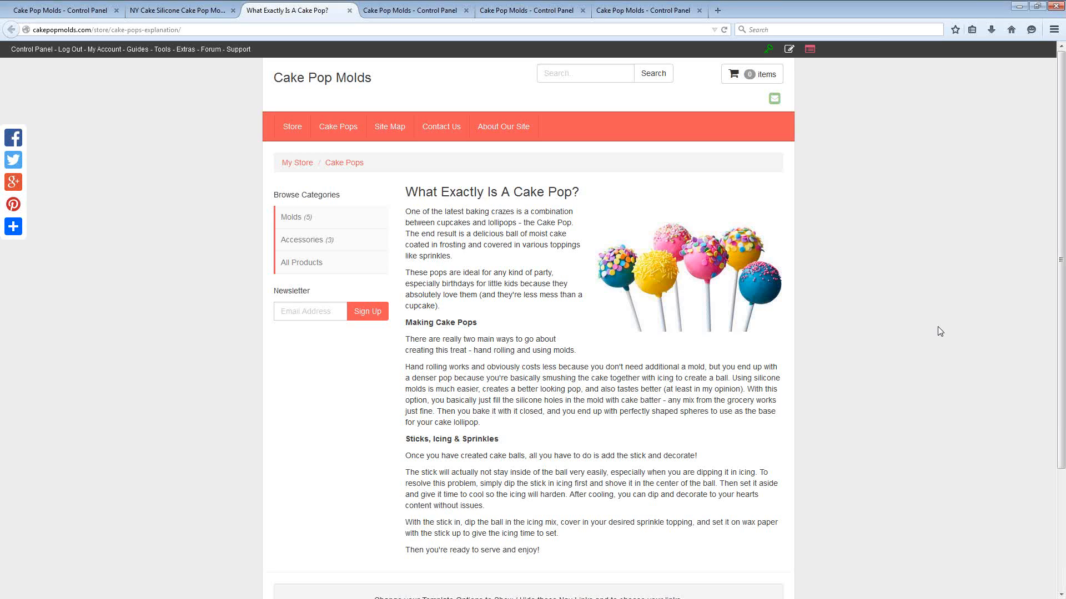
mouse_move(937, 334)
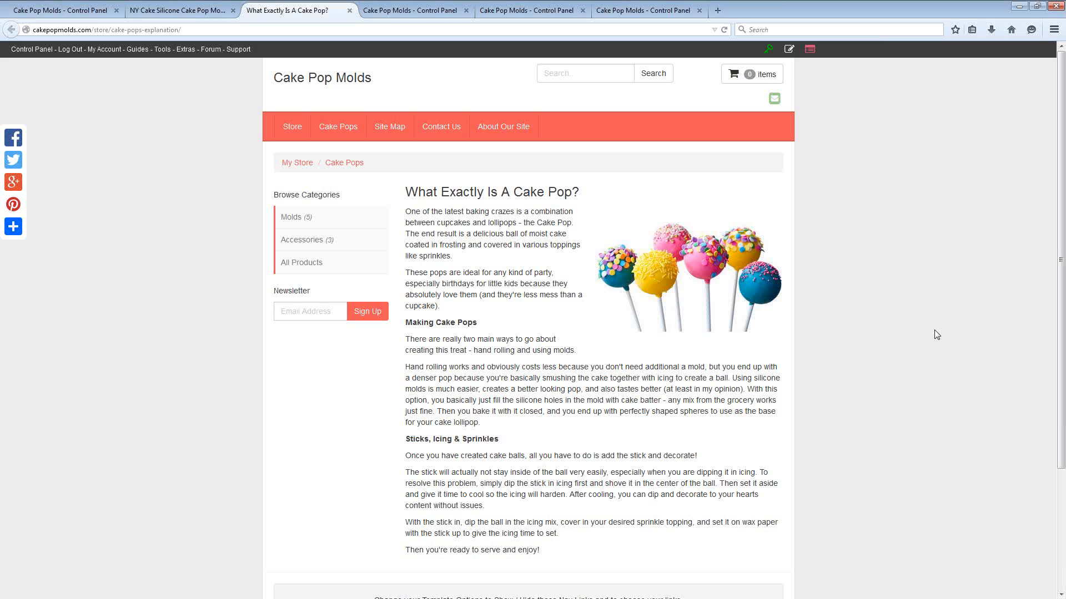
mouse_move(201, 414)
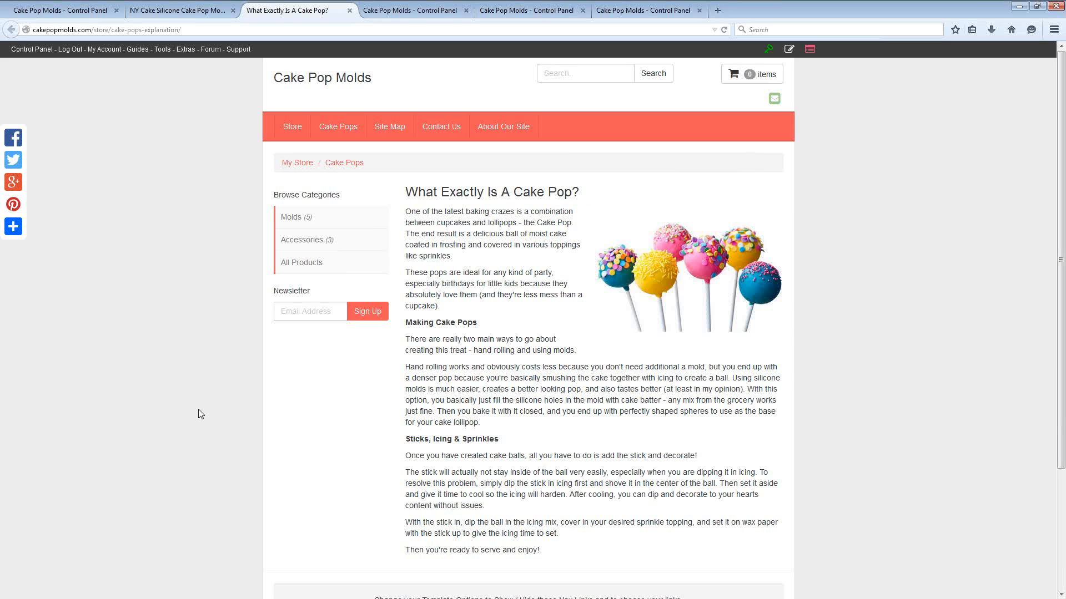
mouse_move(258, 408)
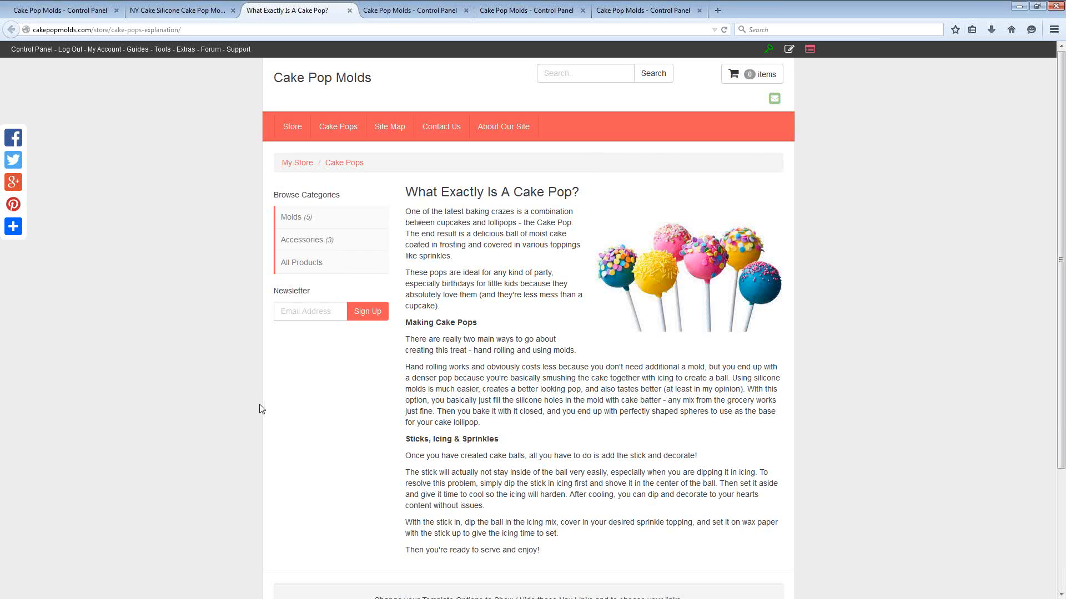
mouse_move(309, 402)
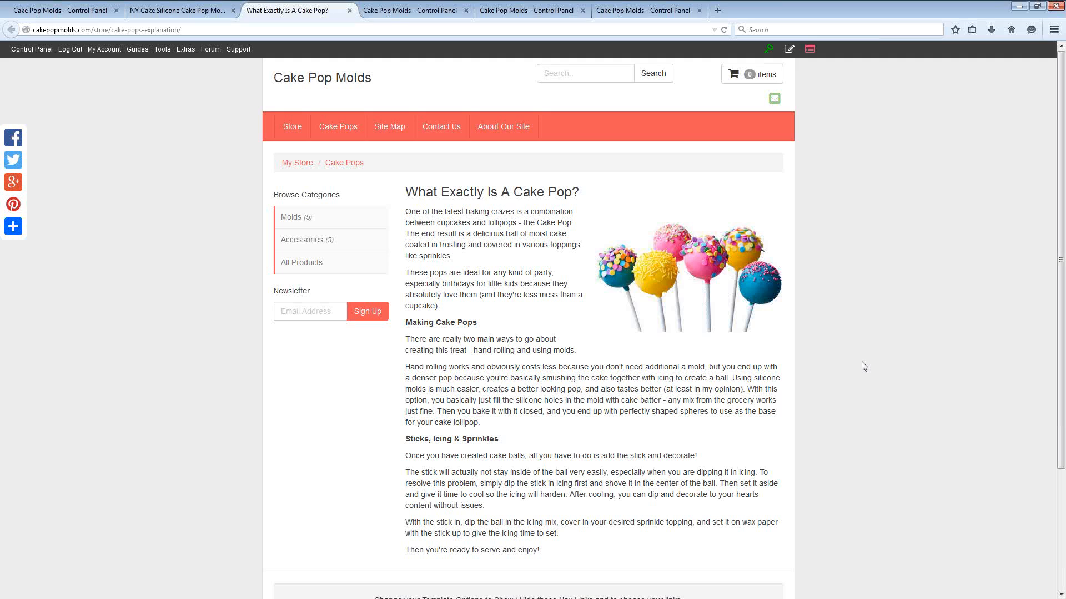
mouse_move(477, 75)
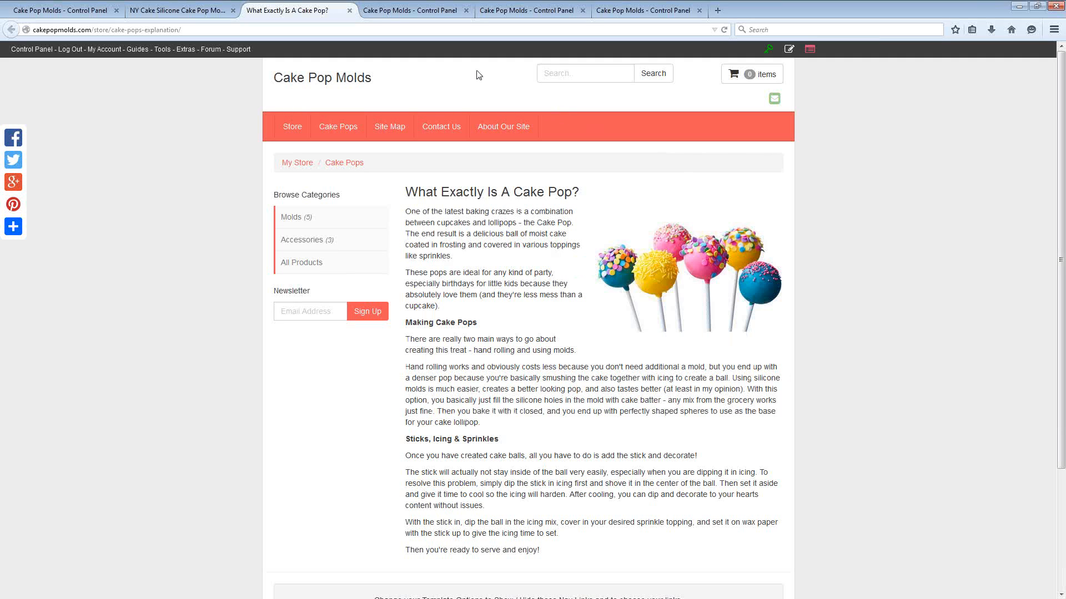
Step: Review the Store Health overview and highlight the advice on starting with few products
left_click(413, 10)
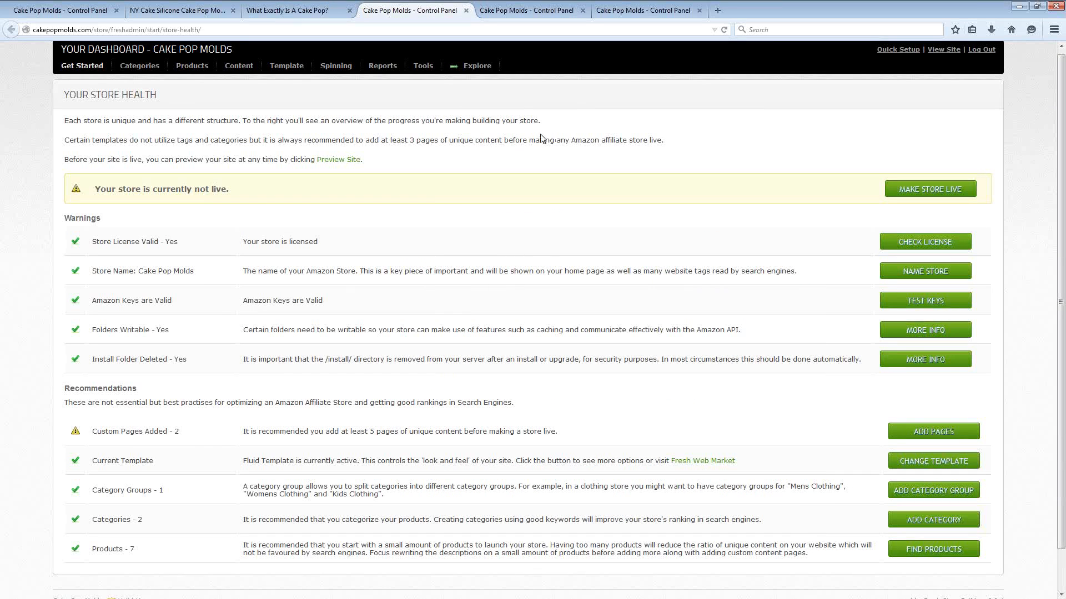
mouse_move(539, 138)
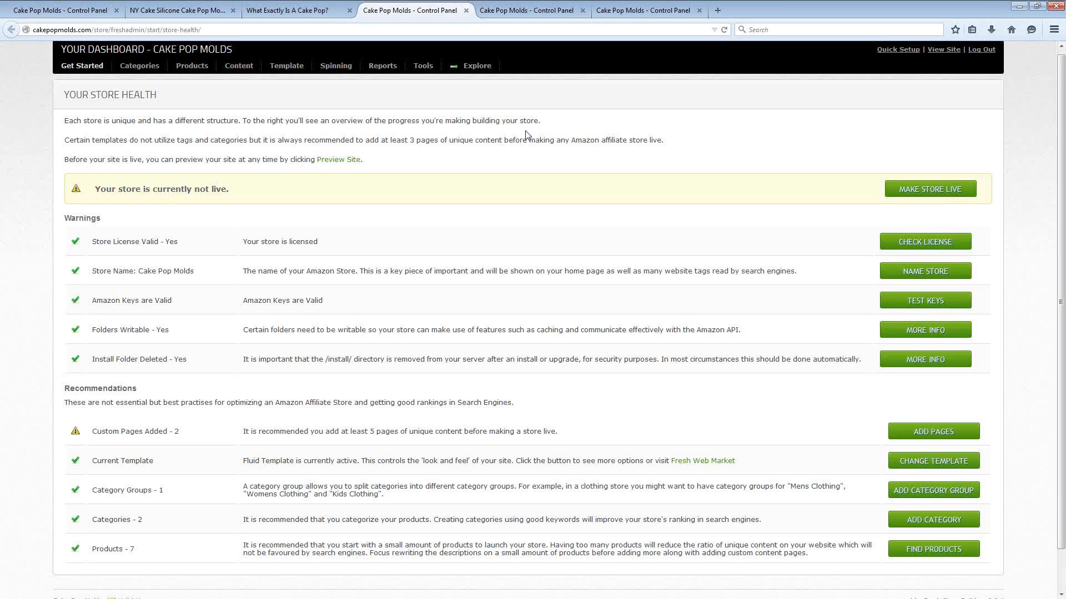
mouse_move(495, 167)
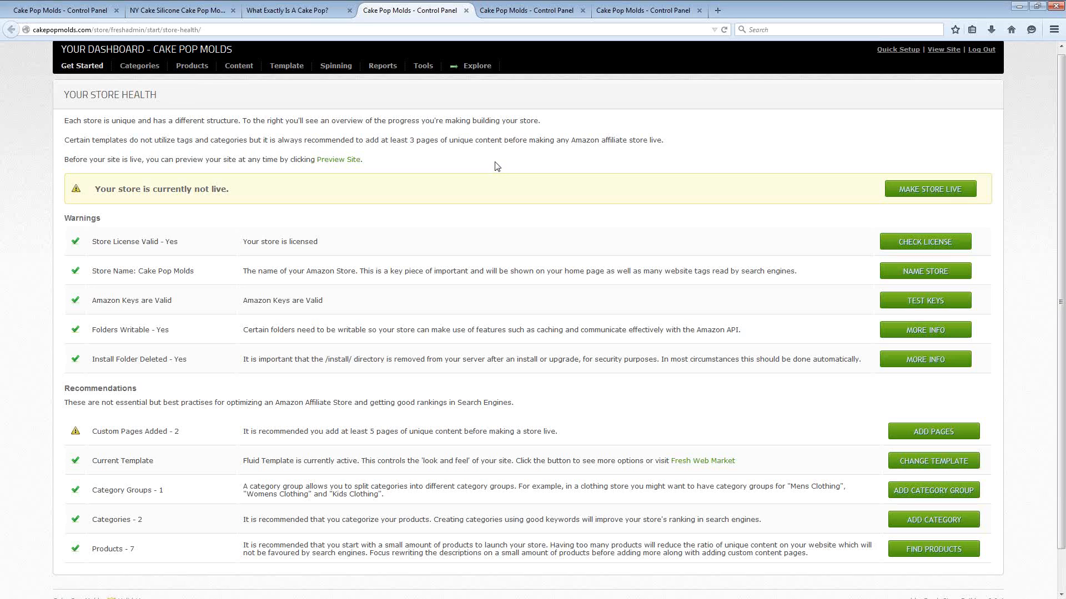
mouse_move(419, 271)
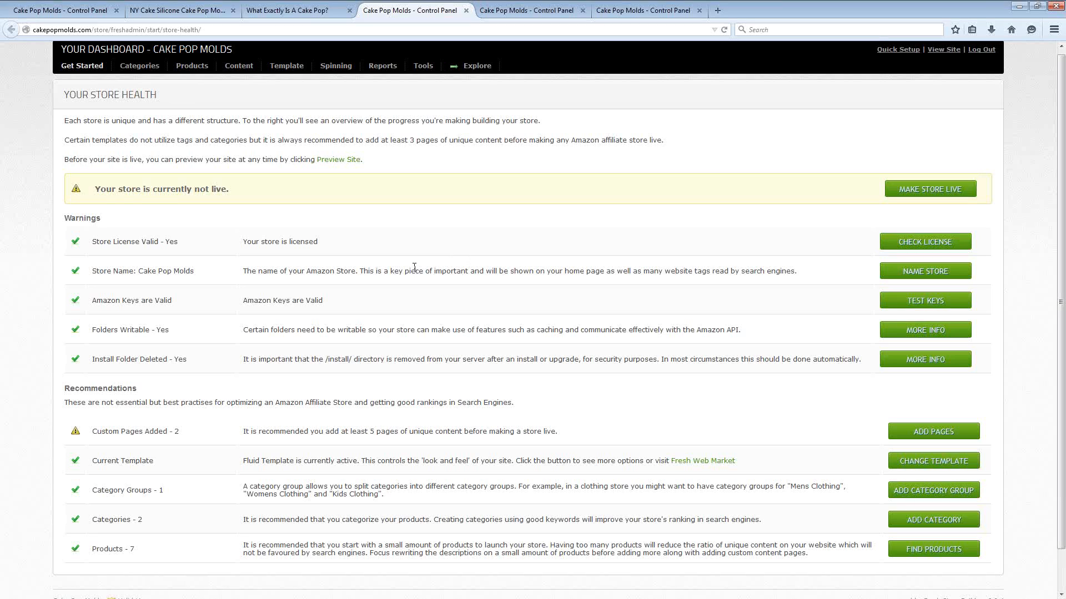
mouse_move(304, 486)
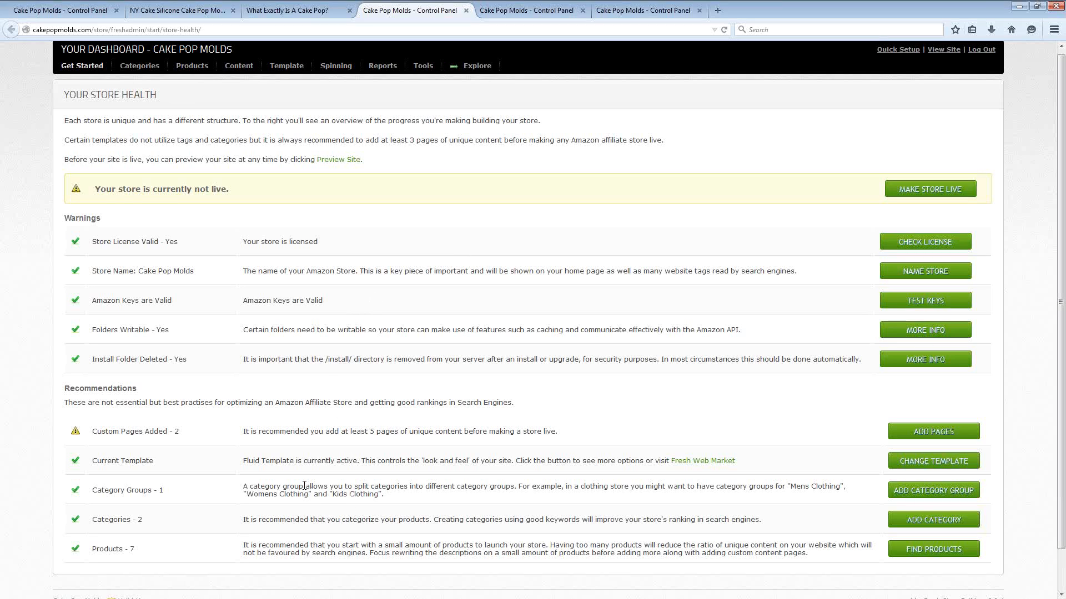
mouse_move(350, 465)
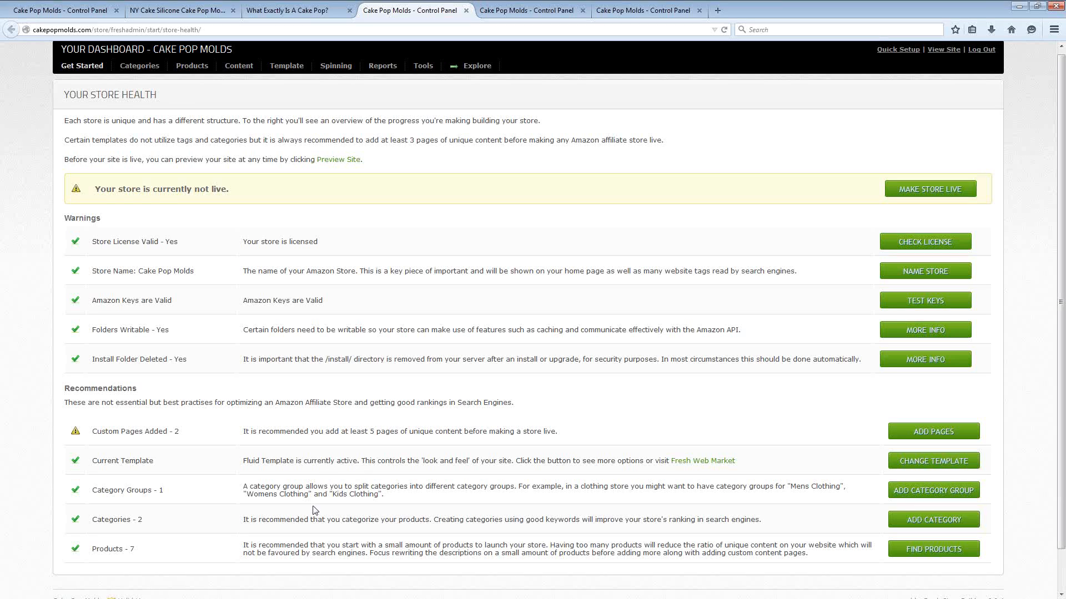
mouse_move(537, 544)
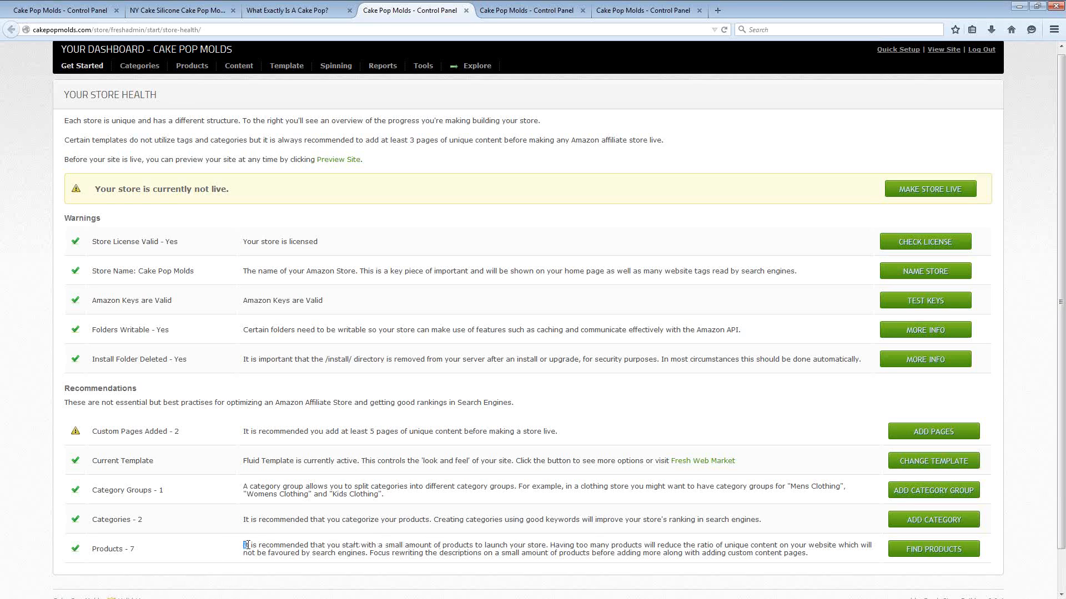
left_click_drag(246, 545, 807, 552)
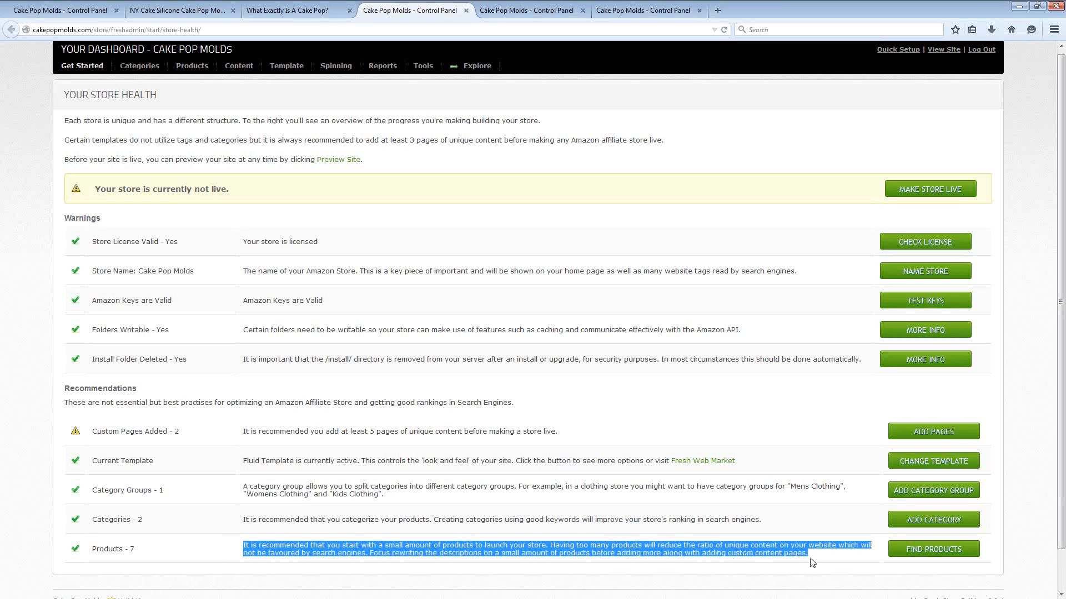
mouse_move(666, 591)
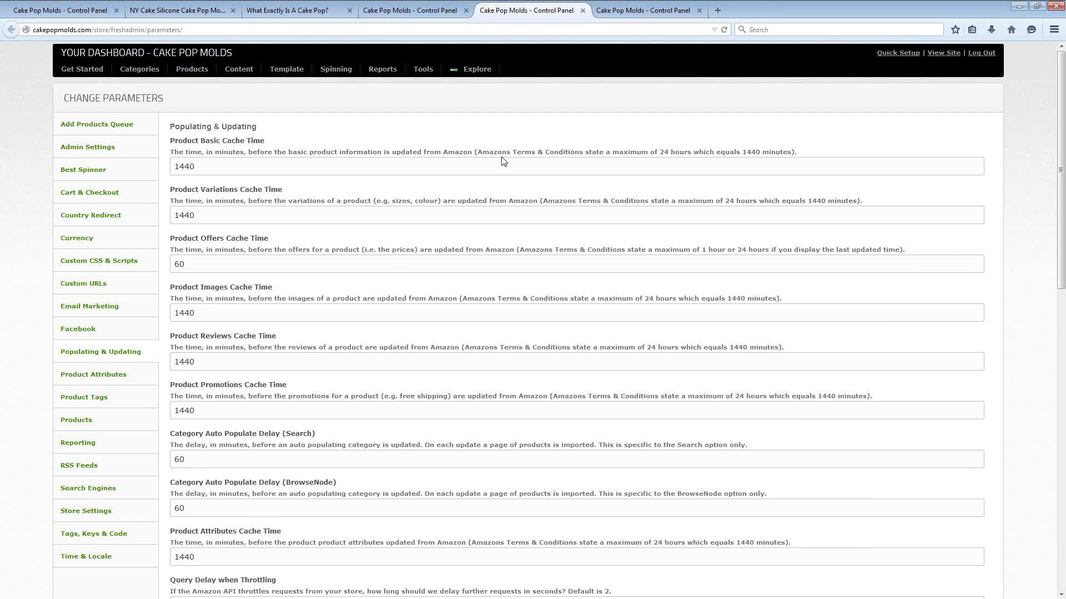
mouse_move(709, 182)
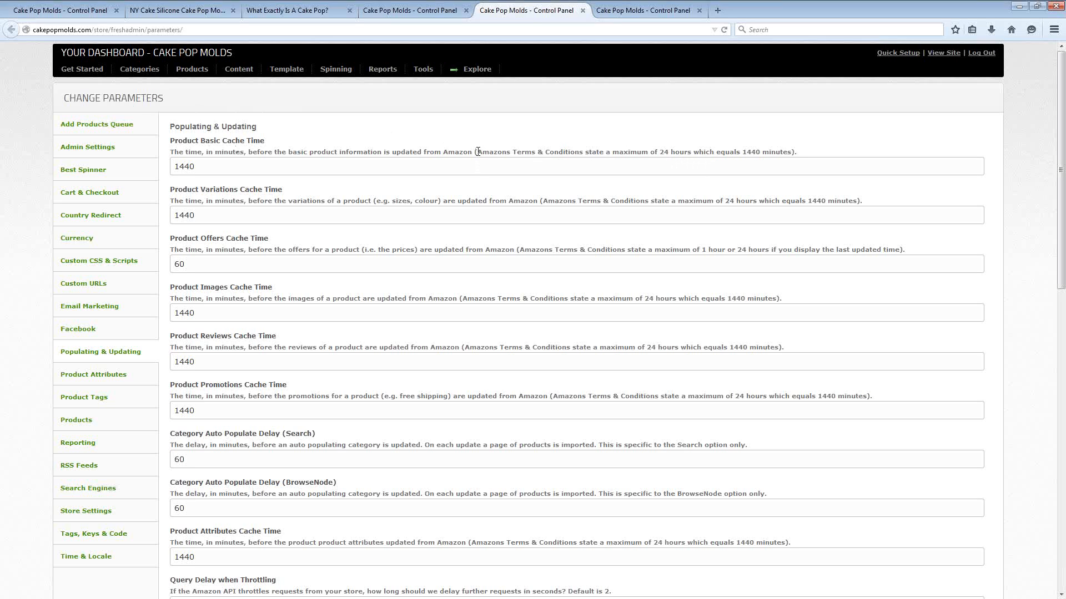
Step: Highlight the Amazon 24-hour maximum cache note in the Populating & Updating settings
left_click_drag(476, 152, 791, 152)
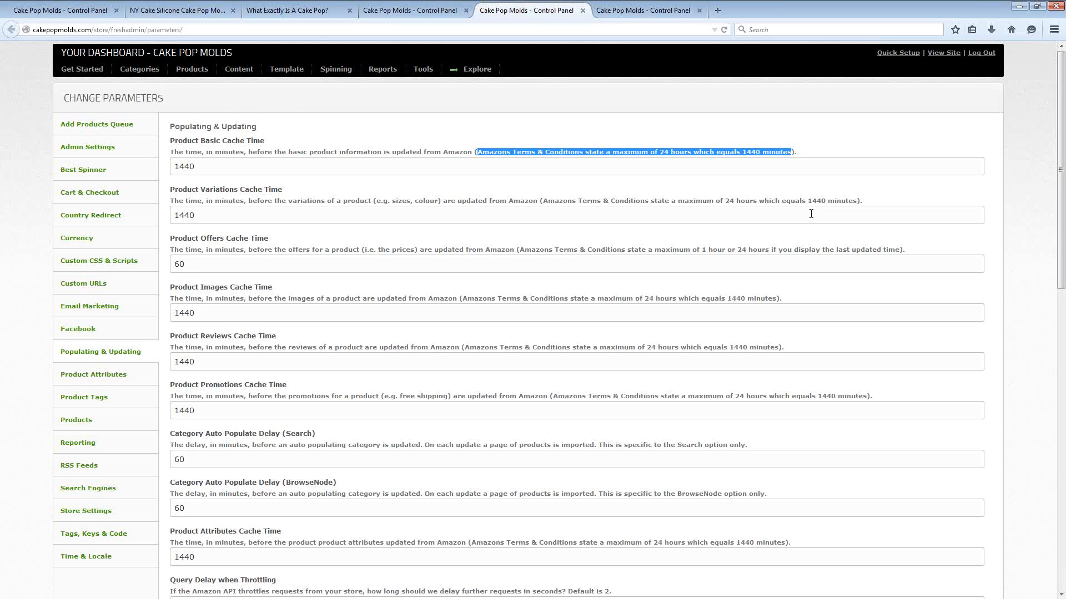
mouse_move(790, 229)
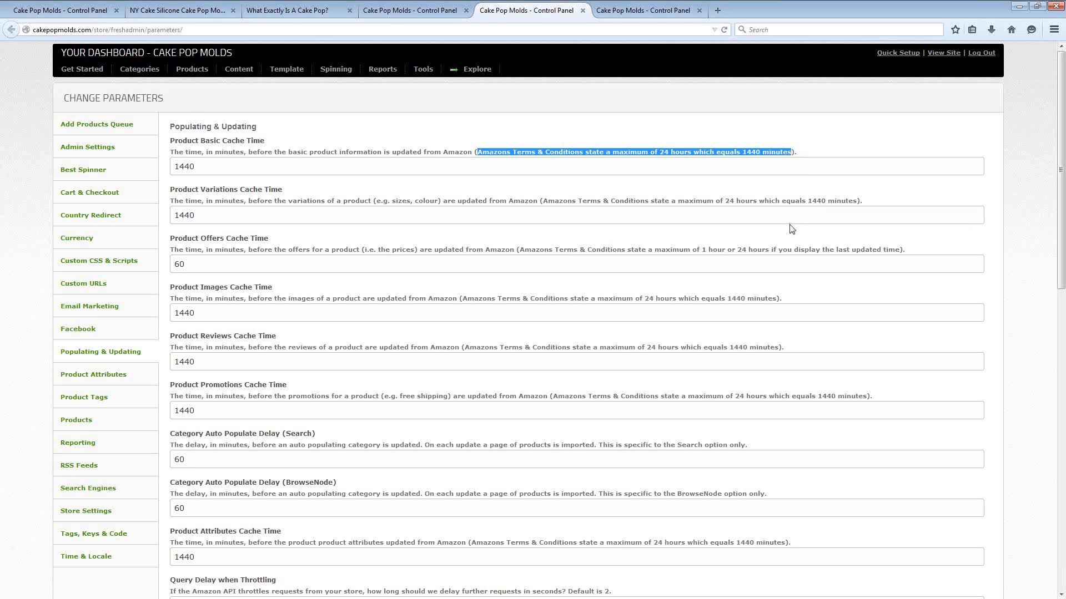
mouse_move(485, 350)
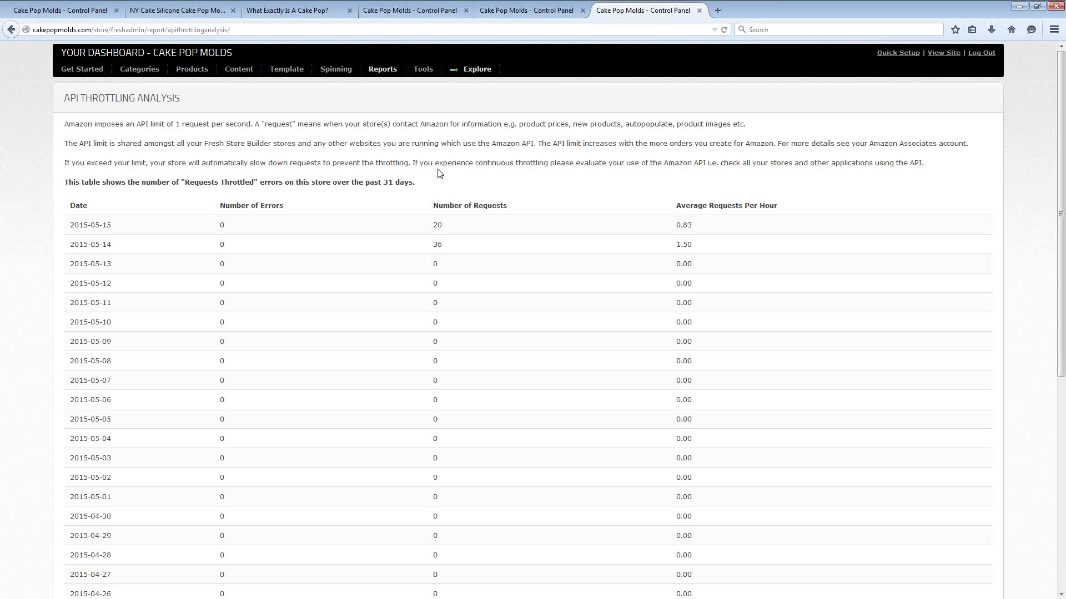
mouse_move(440, 174)
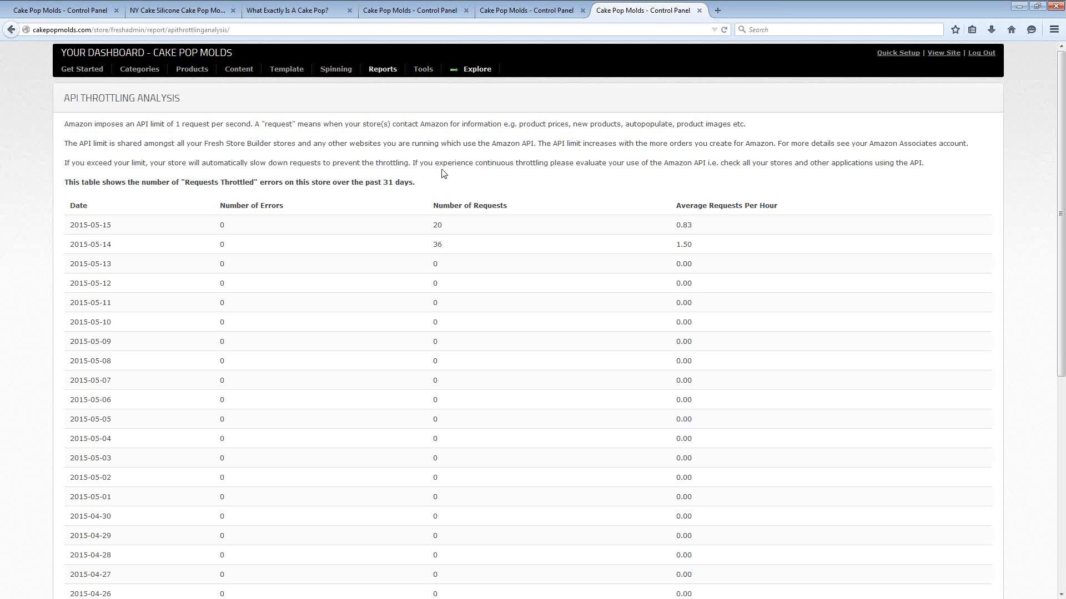
mouse_move(433, 179)
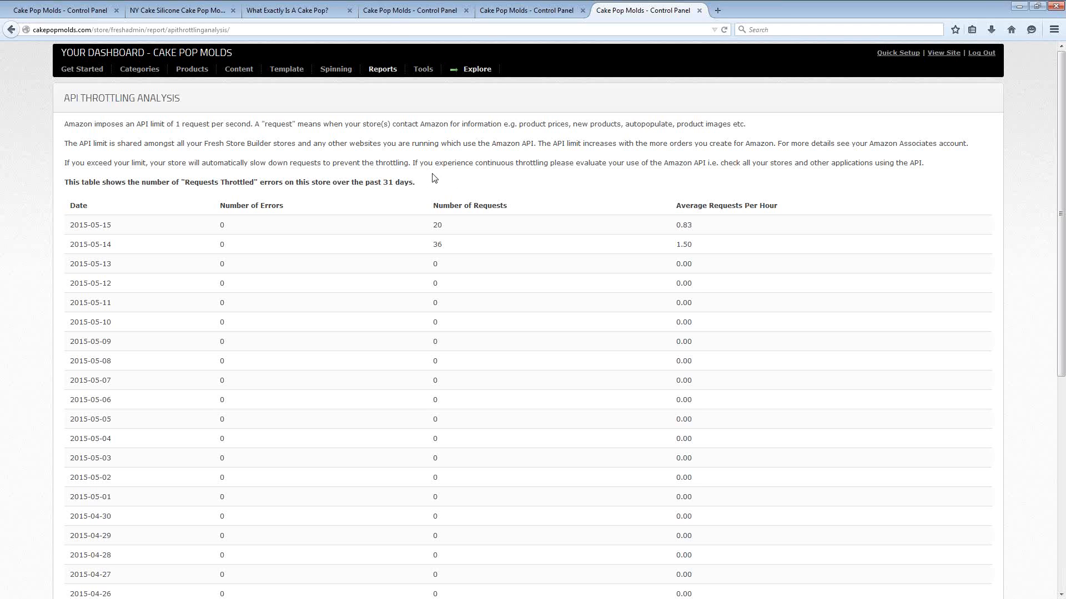
mouse_move(421, 185)
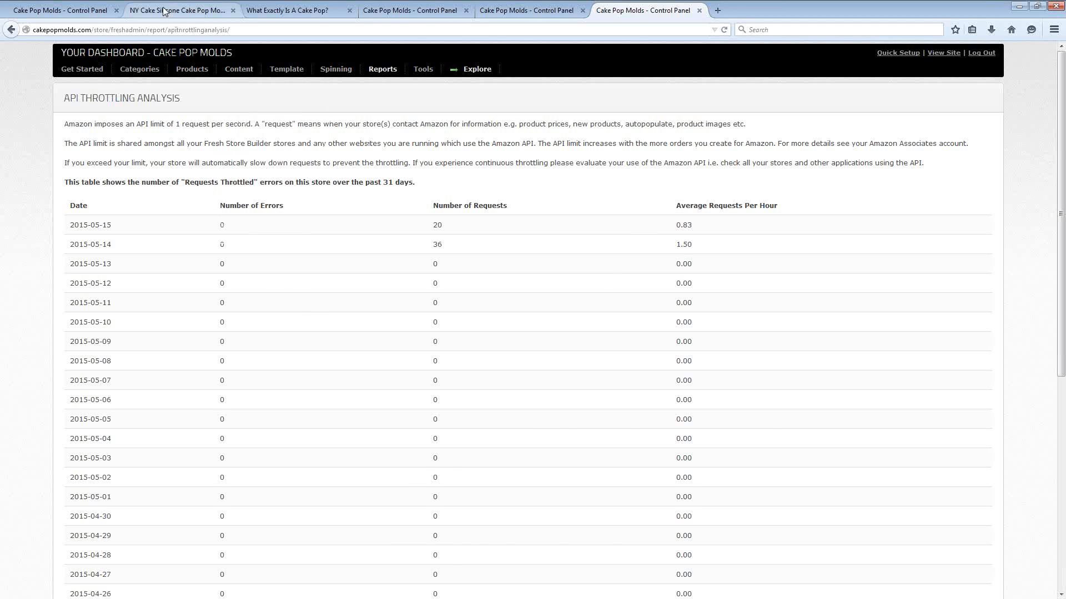
Step: Glance at the NY Cake mold product page, then return to the API Throttling Analysis report
left_click(178, 10)
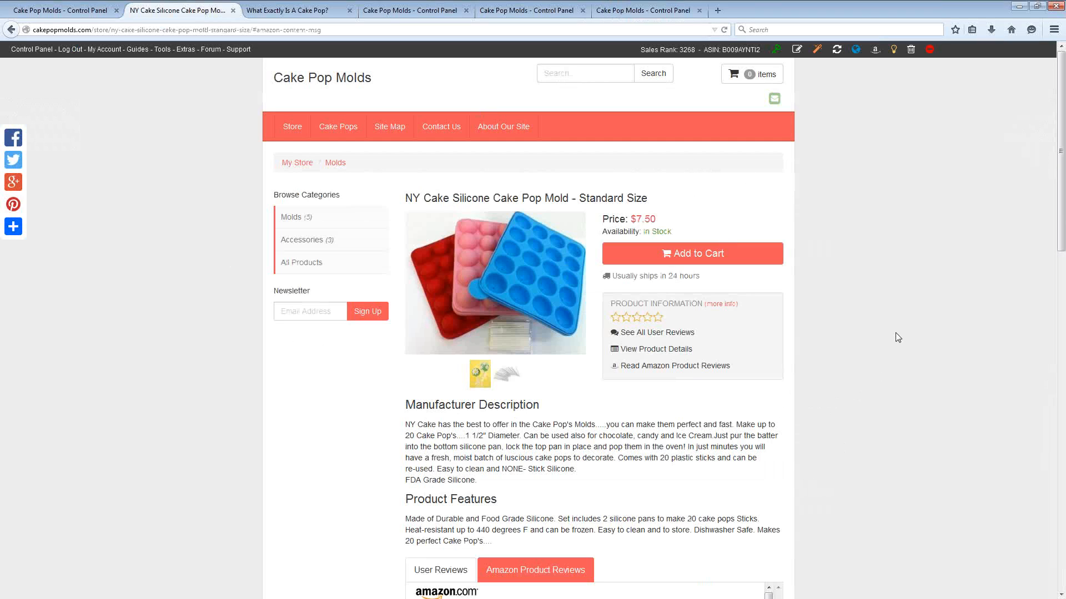
mouse_move(677, 215)
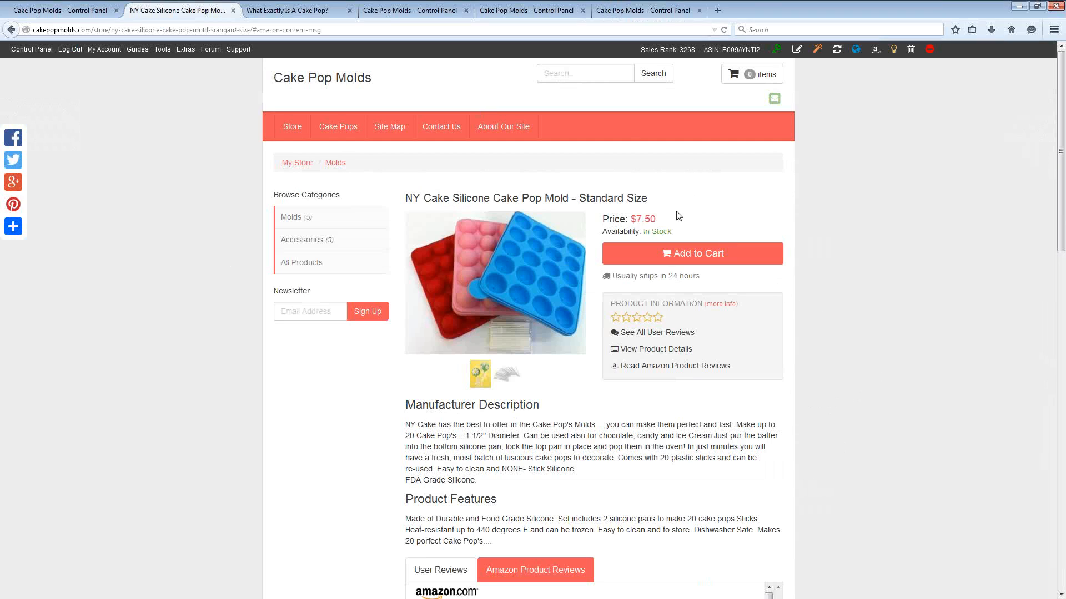
mouse_move(673, 220)
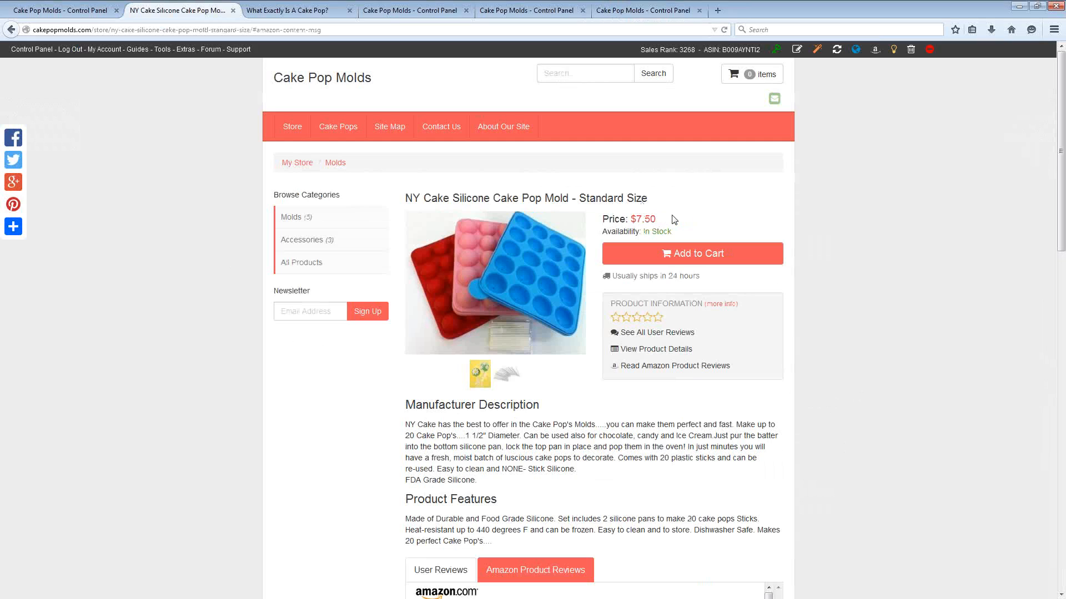
mouse_move(868, 253)
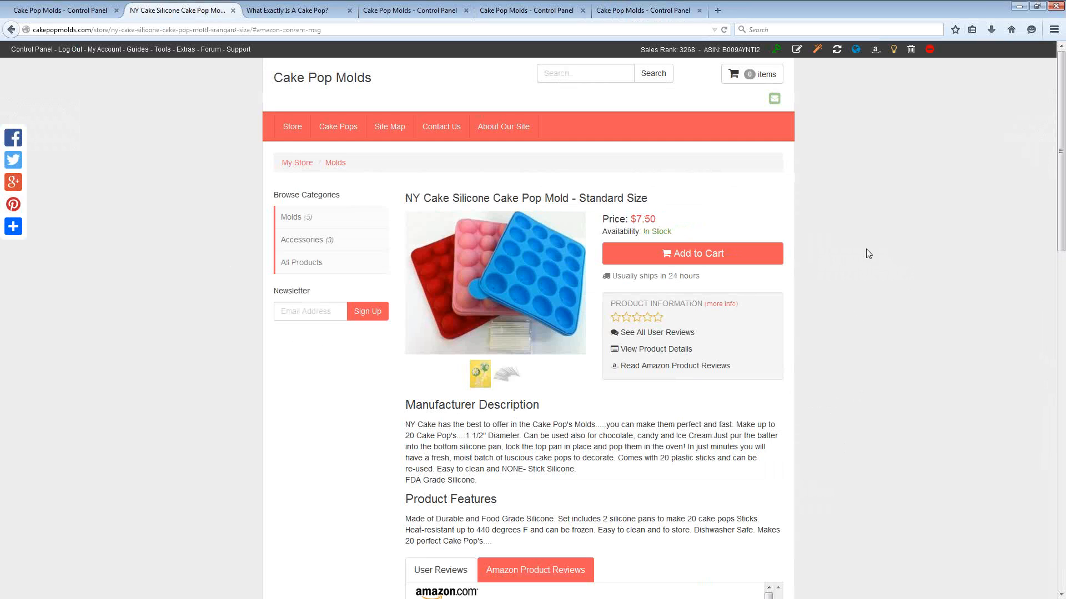
mouse_move(873, 265)
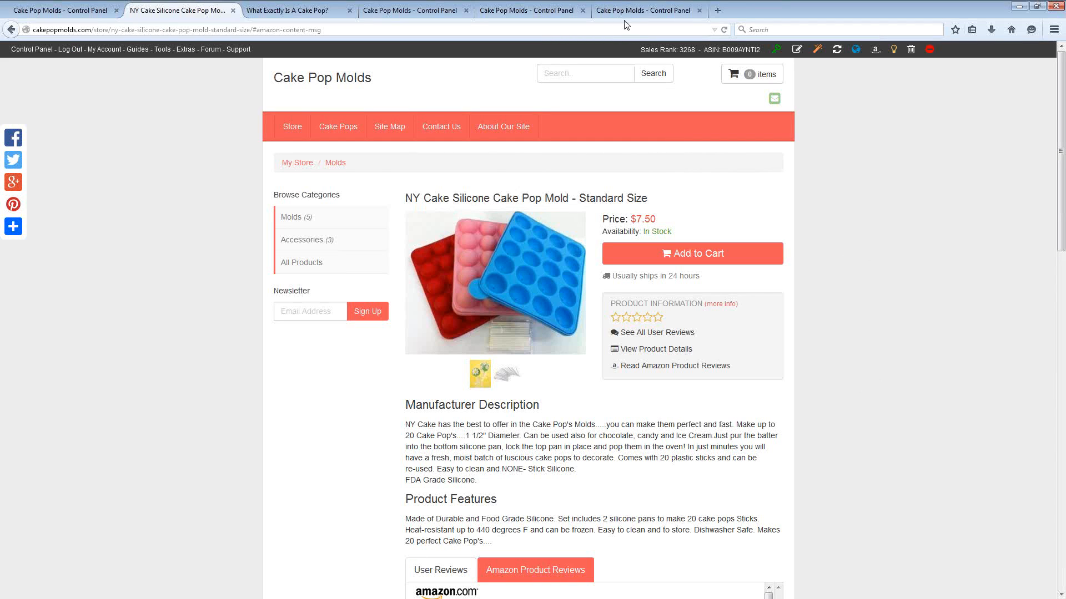
left_click(641, 10)
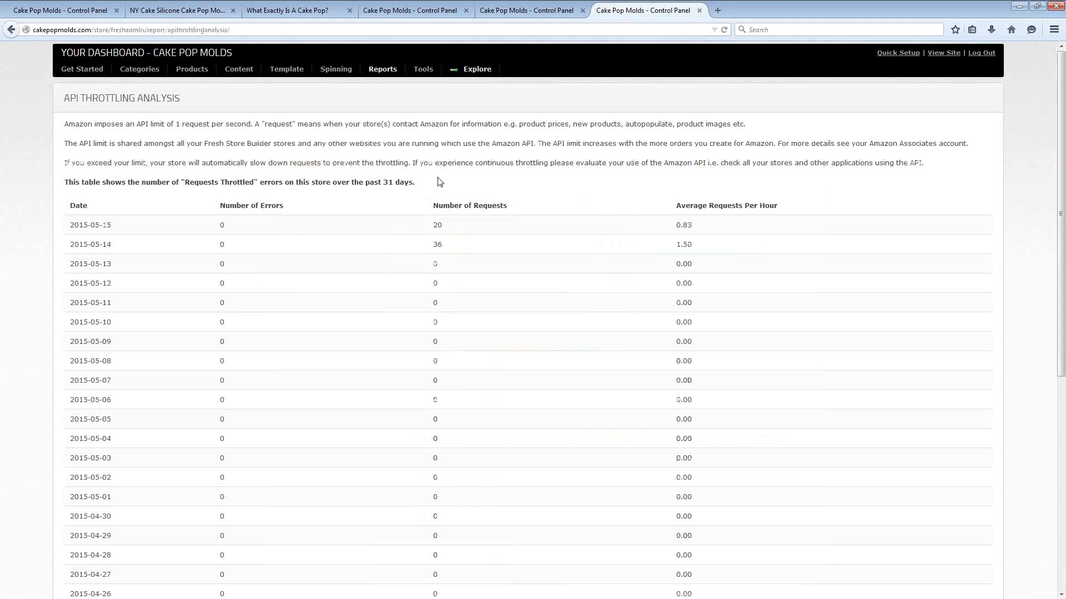
mouse_move(434, 180)
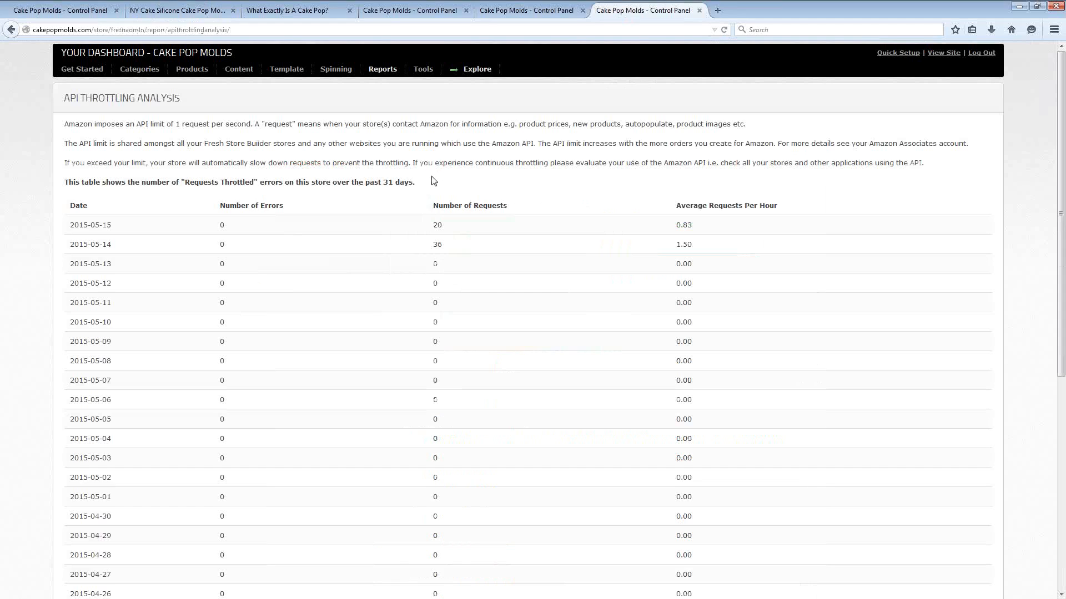
mouse_move(731, 250)
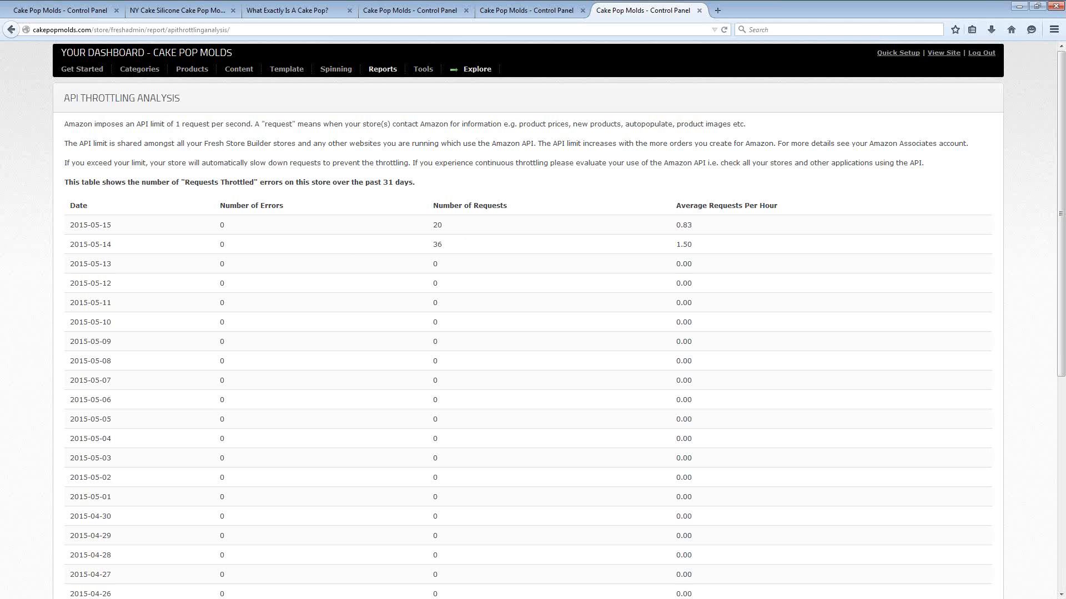
mouse_move(61, 10)
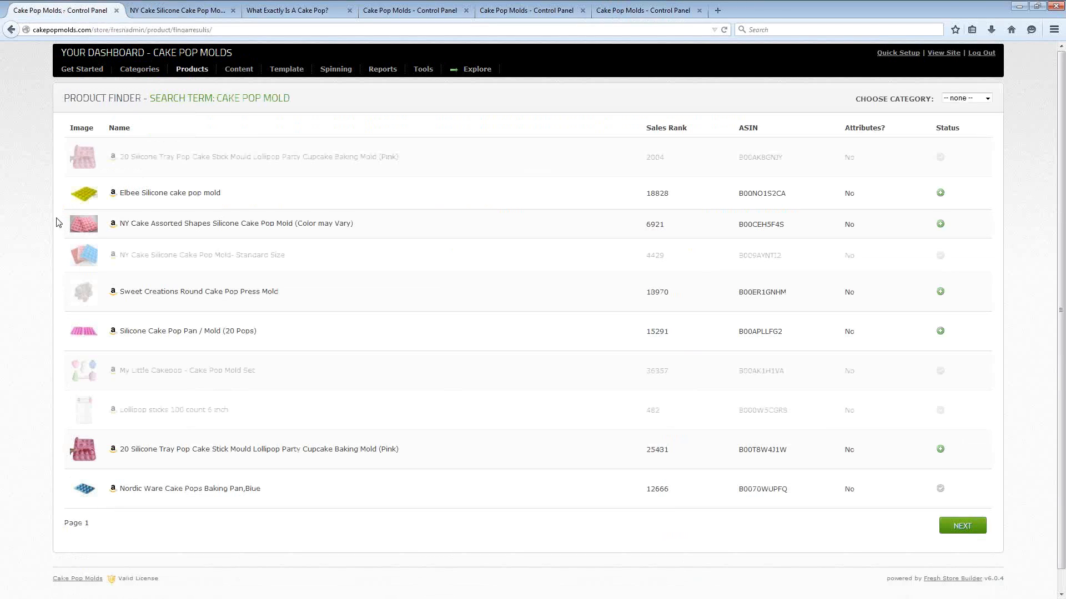
mouse_move(55, 207)
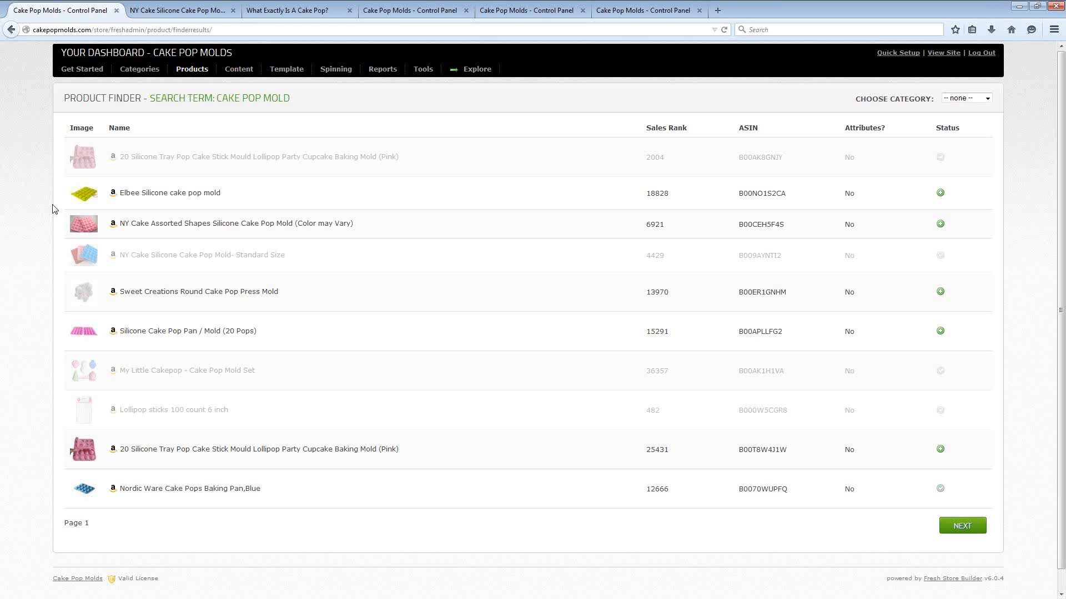
mouse_move(32, 141)
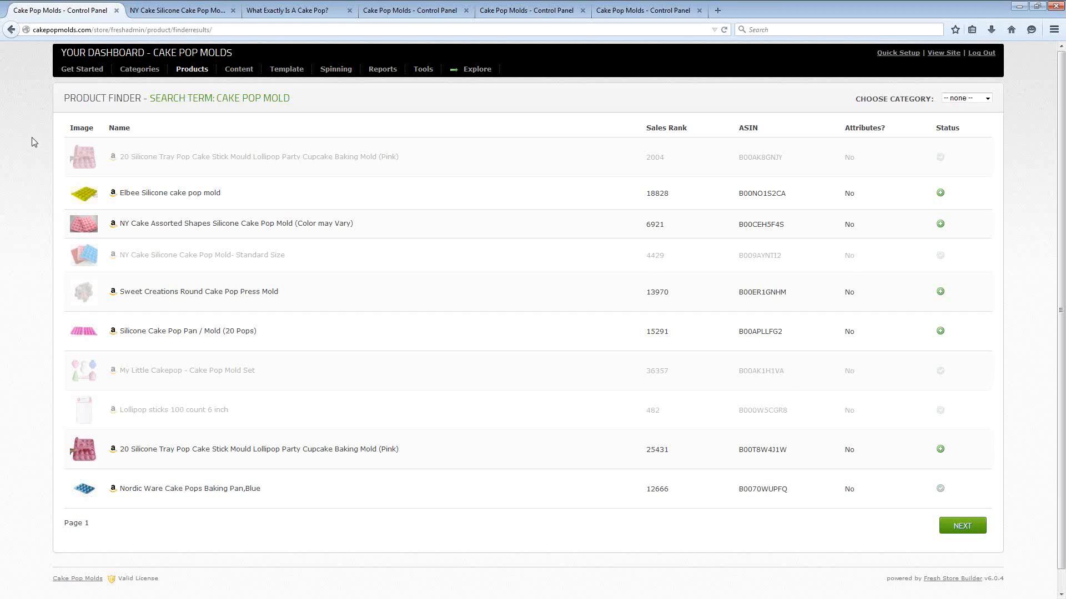